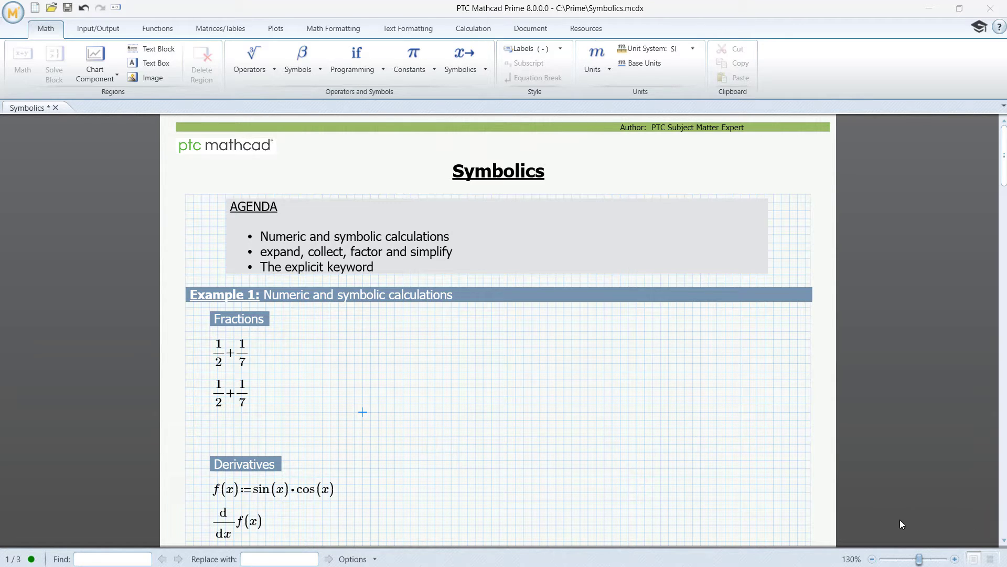
Evaluate the first 1/2 + 1/7 numerically to 0.643, then select the second copy.
click(242, 360)
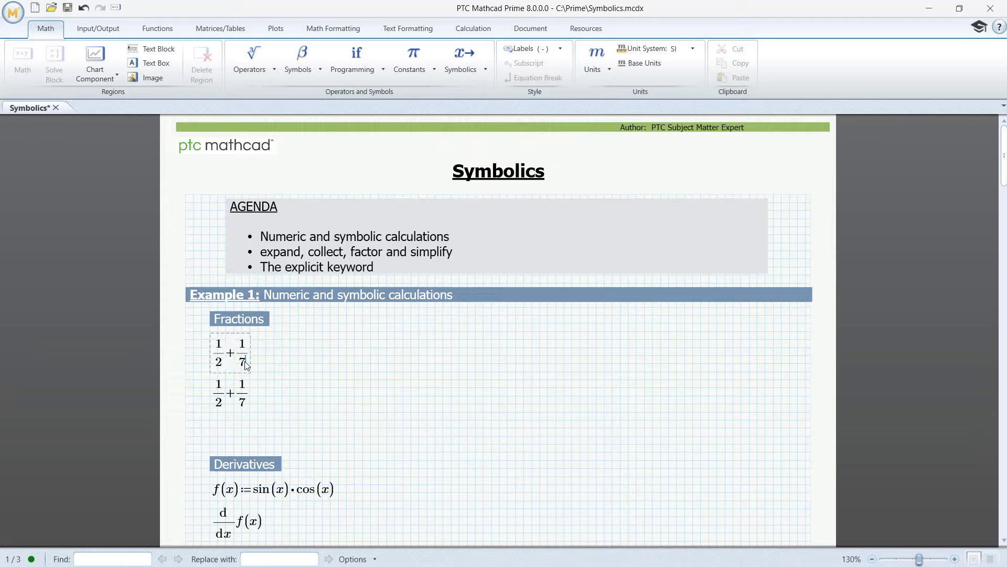
click(242, 352)
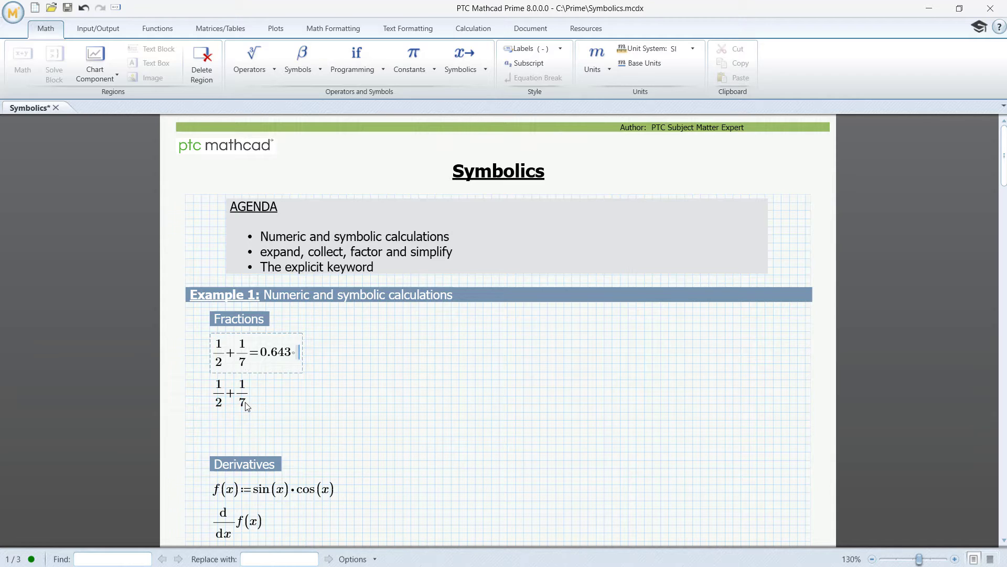
click(229, 394)
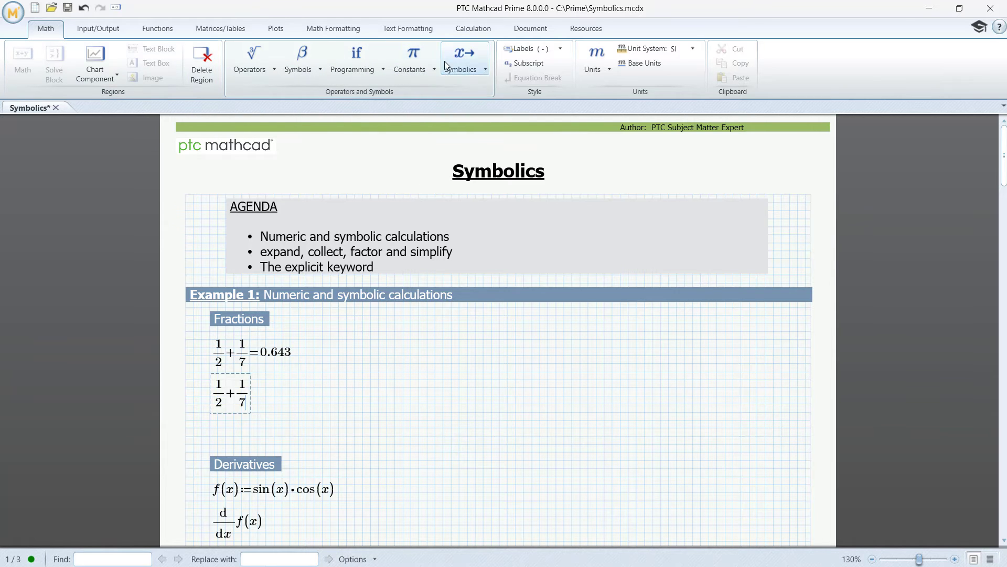
Apply the symbolic evaluation arrow to the second 1/2 + 1/7, yielding the exact fraction 9/14.
click(460, 58)
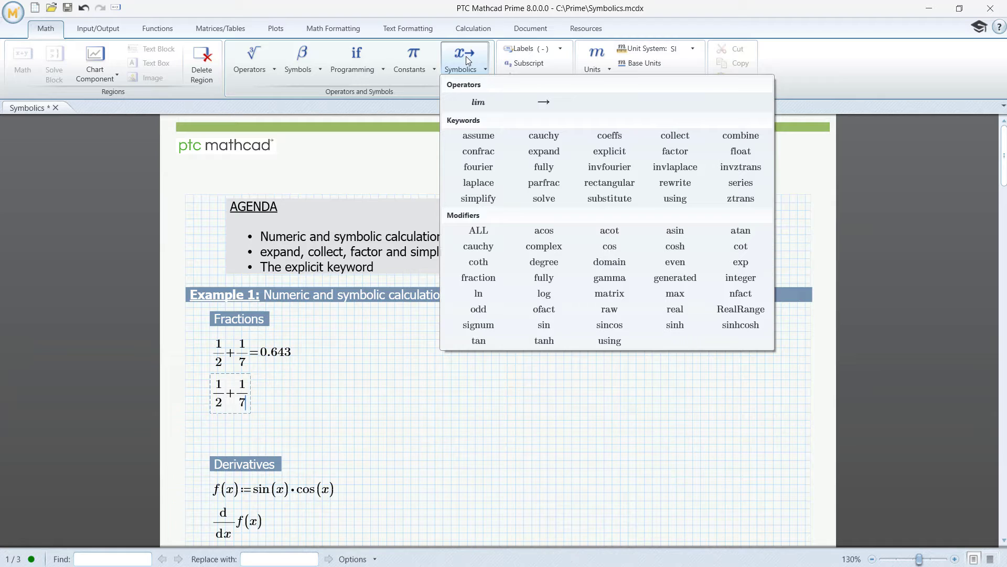
mouse_move(546, 102)
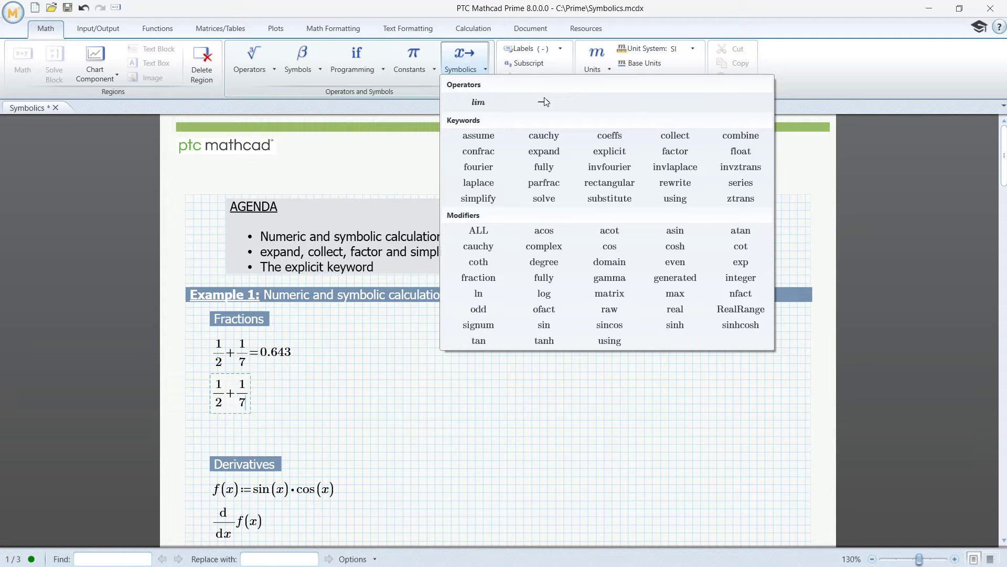
mouse_move(544, 102)
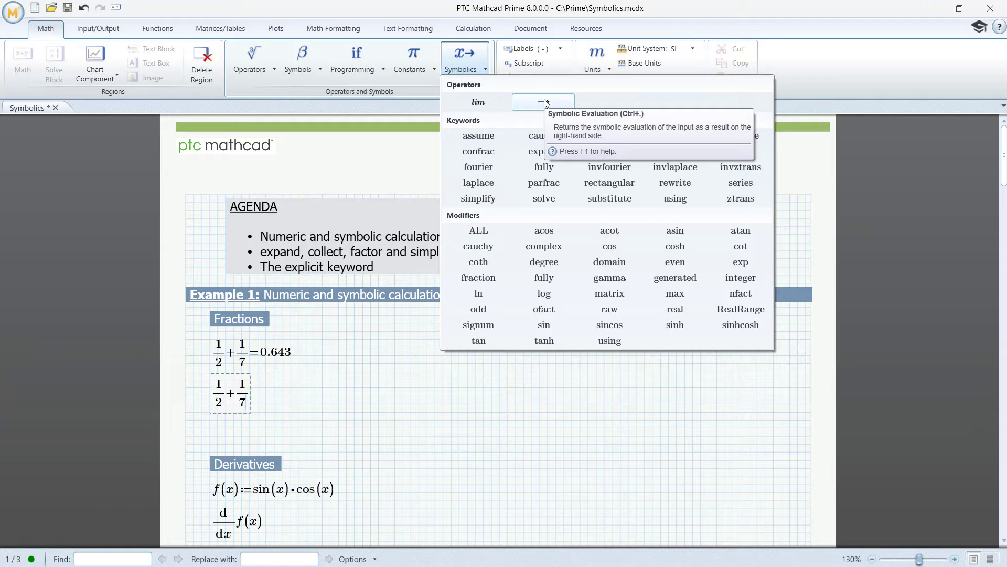
click(544, 102)
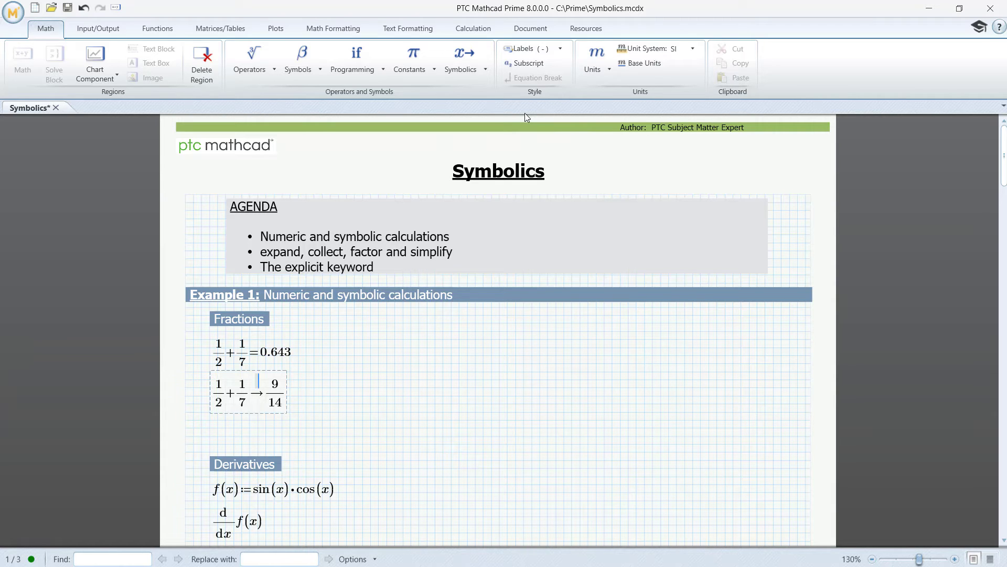
mouse_move(208, 399)
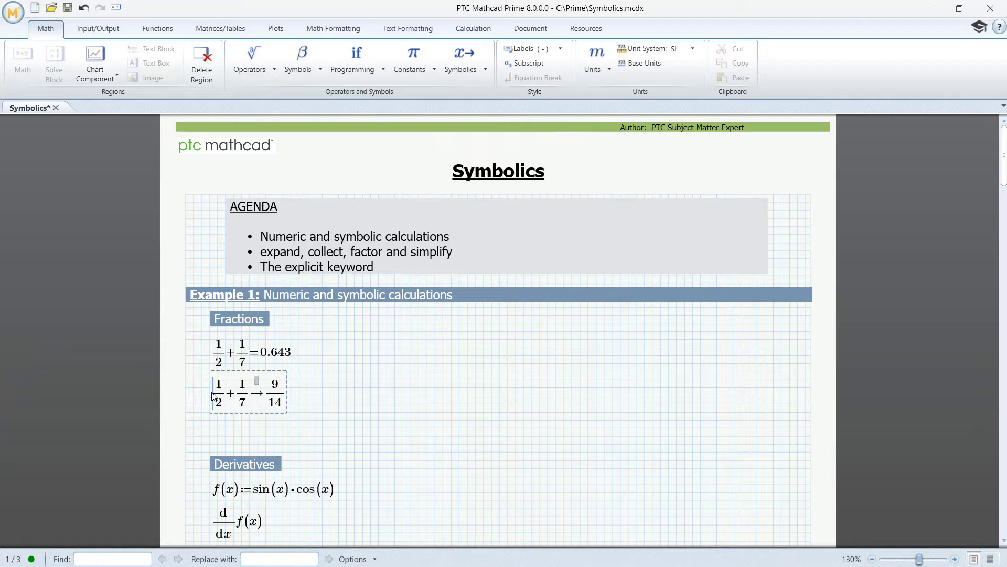
Assign the symbolic sum to frac and add a frac region that evaluates symbolically to 9/14.
click(218, 391)
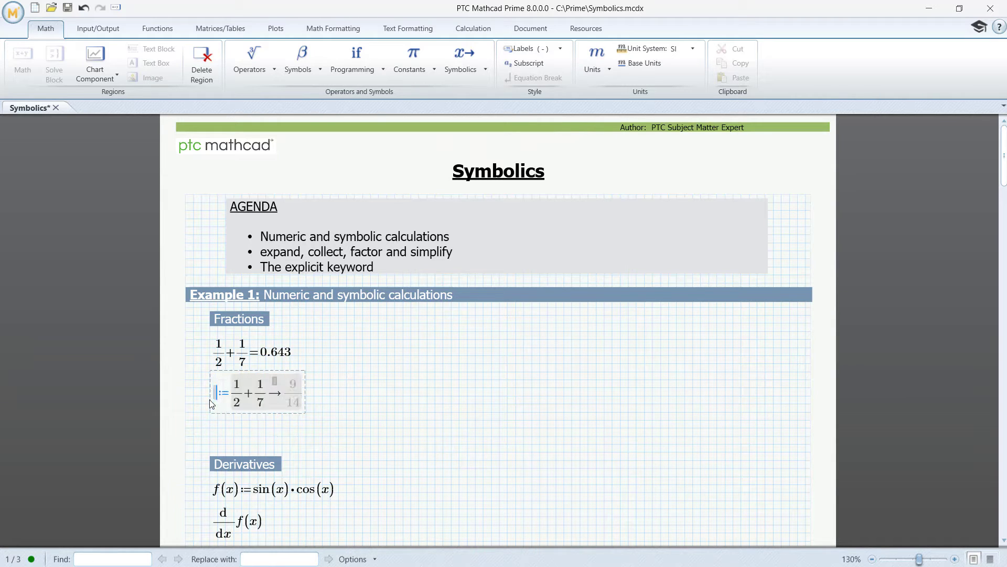
text(frac)
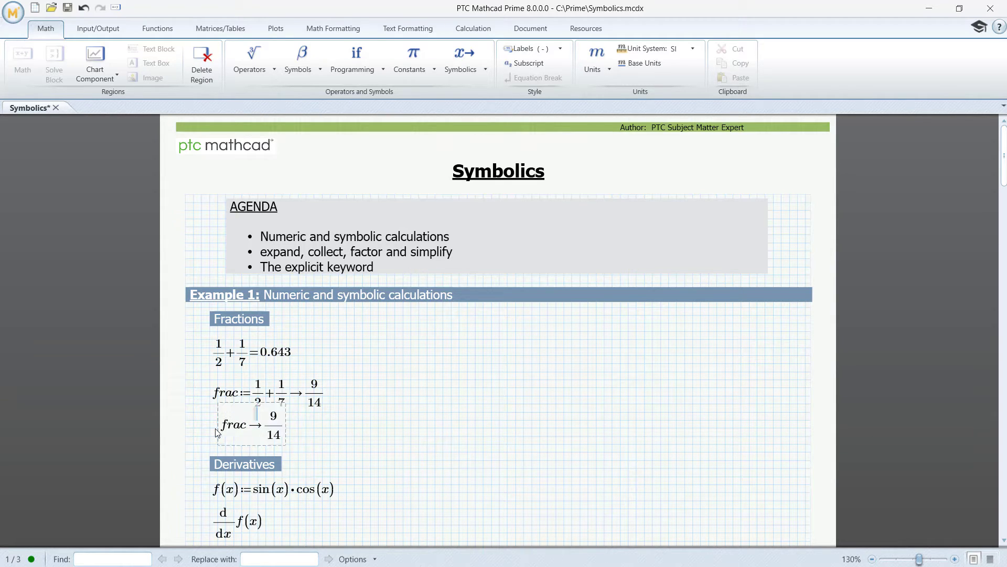
click(386, 459)
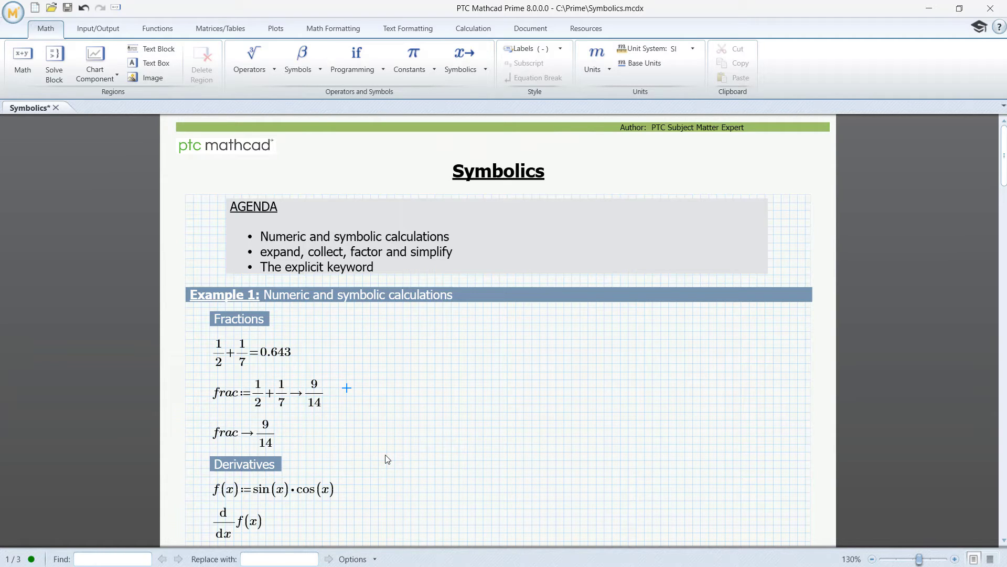
Add the float keyword with precision 10 to frac's result, giving 0.6428571429.
click(320, 405)
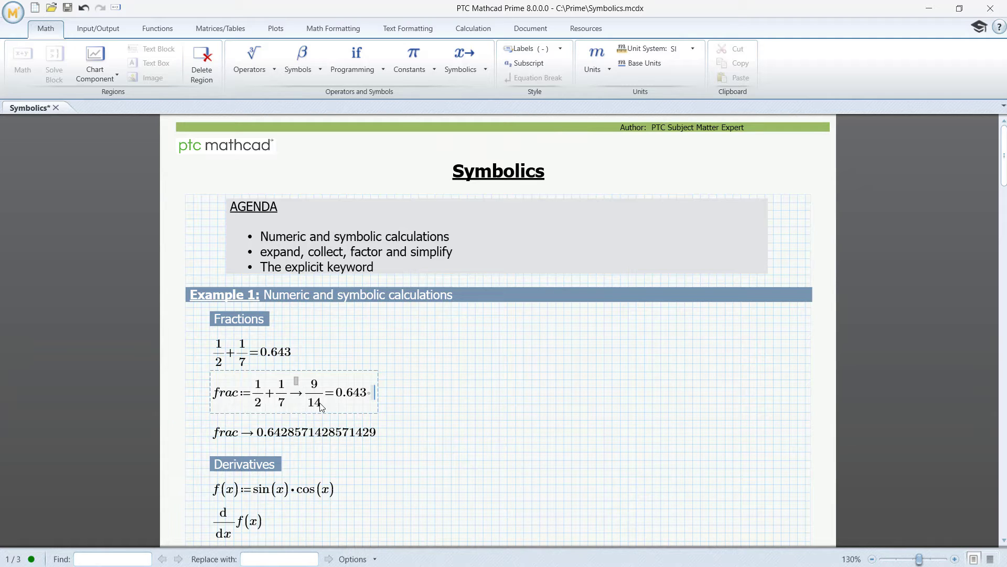
double_click(350, 391)
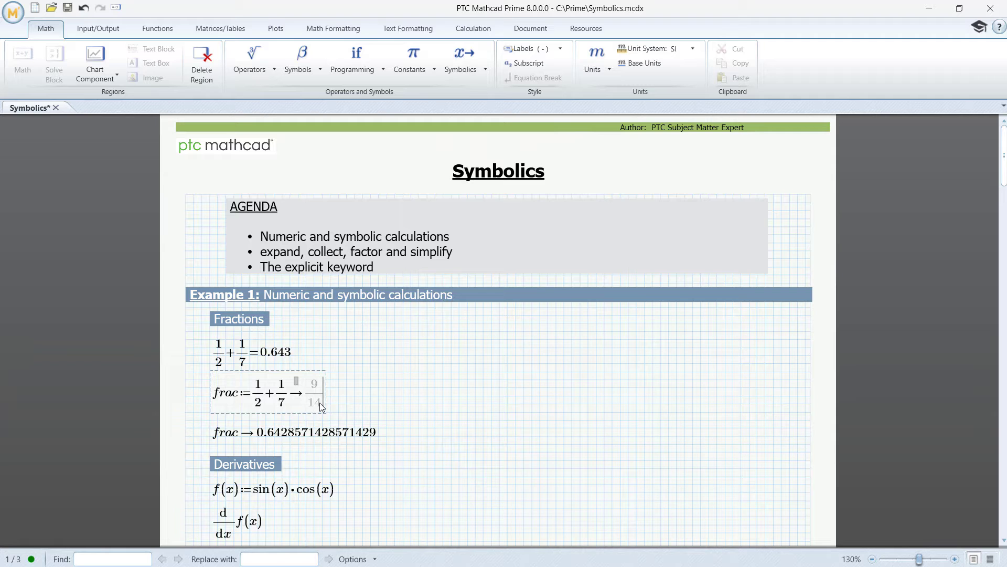
click(459, 58)
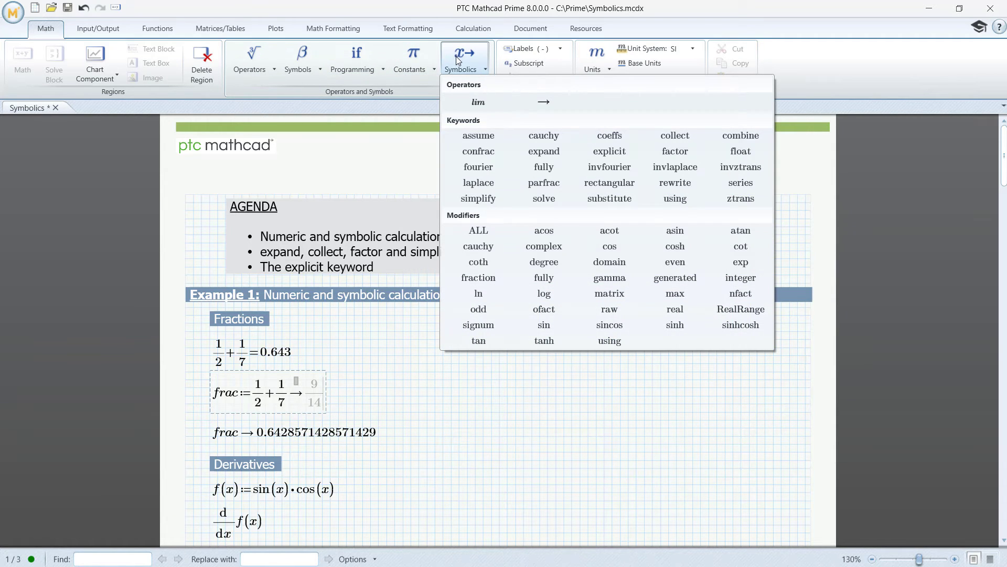
mouse_move(740, 151)
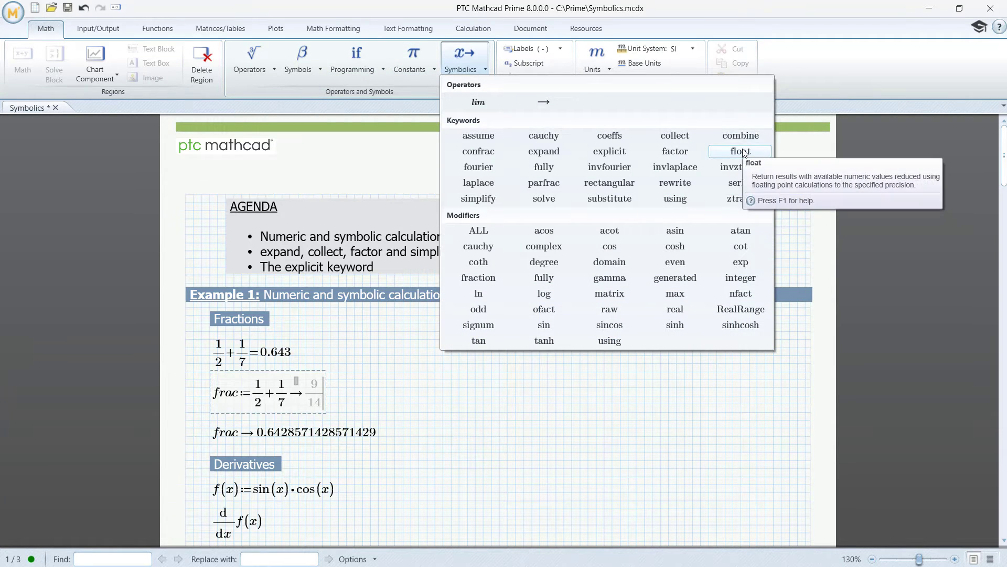
click(739, 151)
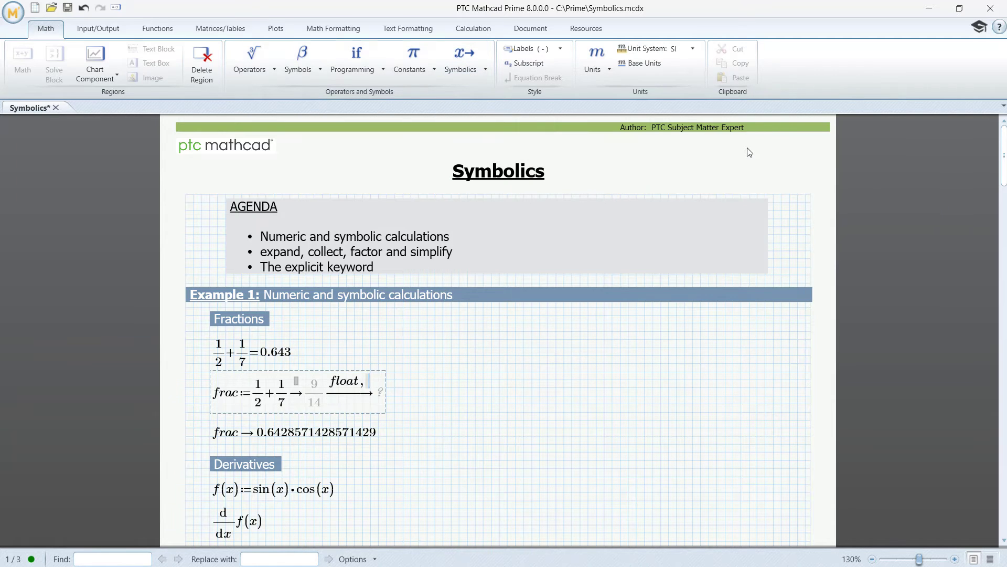
text(10)
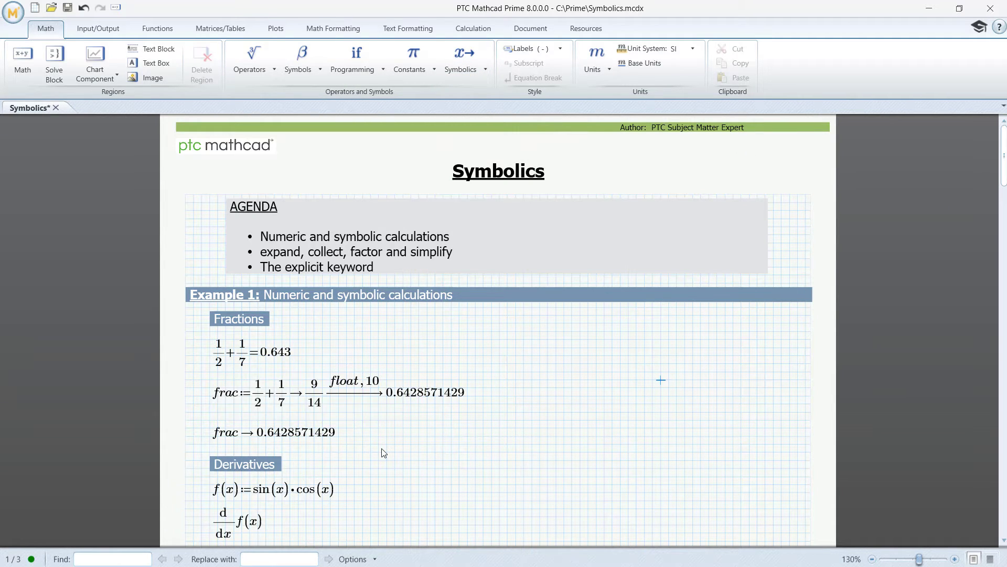
mouse_move(379, 455)
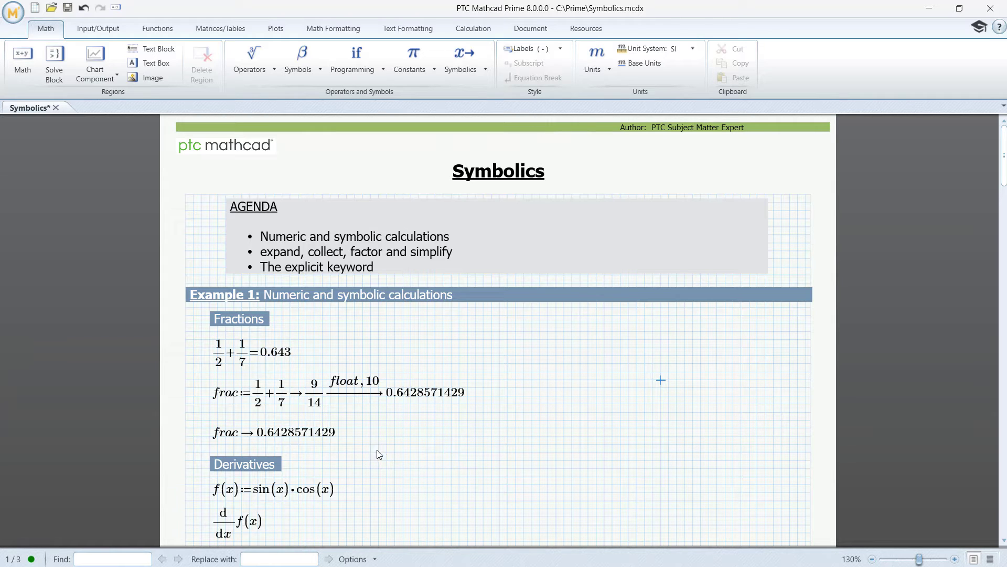
mouse_move(344, 452)
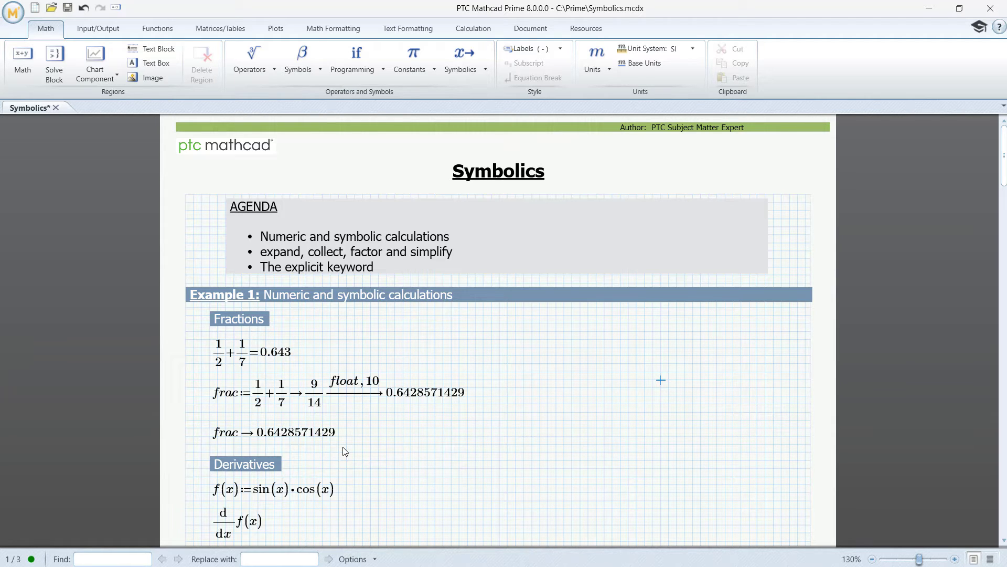
Define df(x) as d/dx f(x) and evaluate it symbolically to −sin(x)² + cos(x)².
scroll(down, 3)
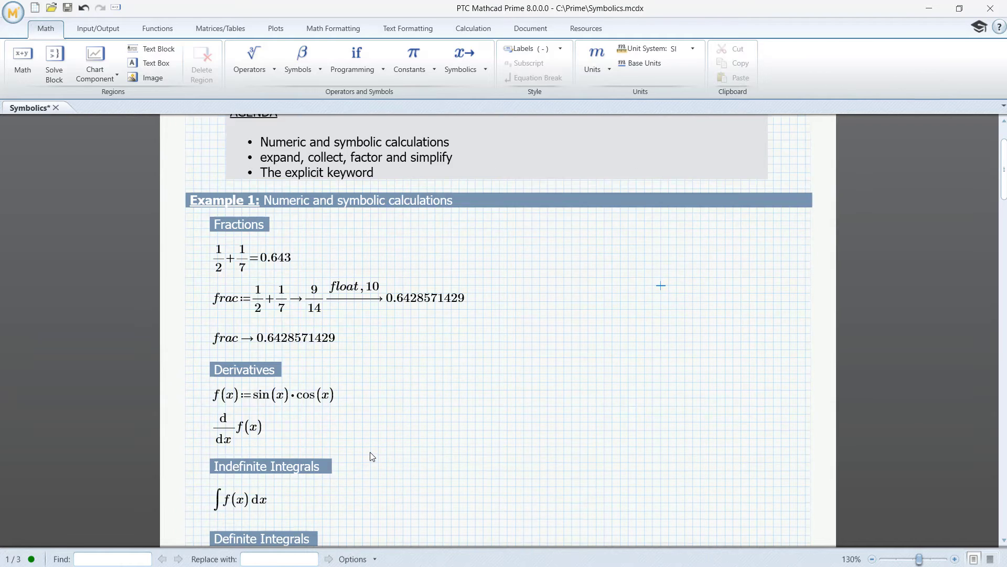
scroll(down, 3)
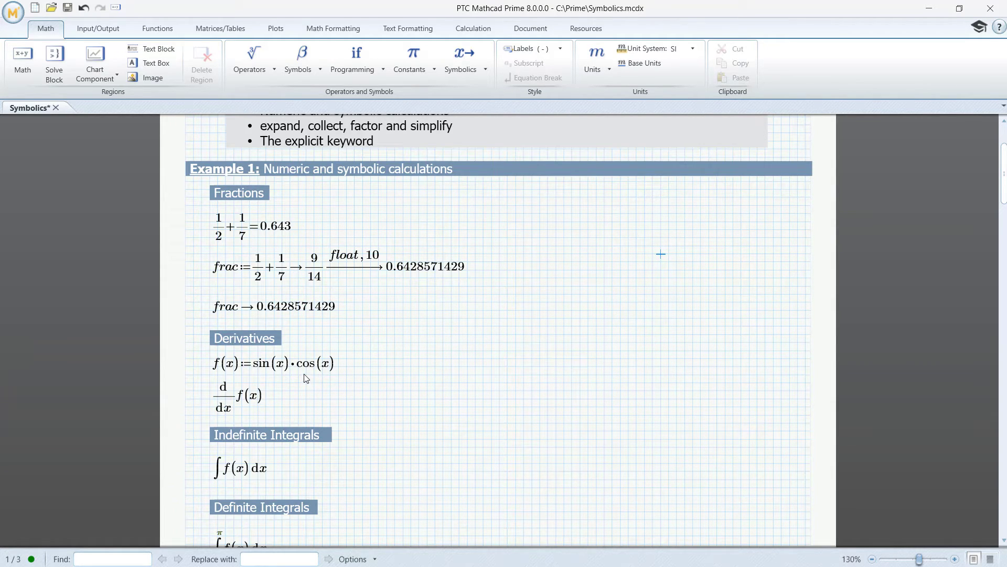
mouse_move(304, 377)
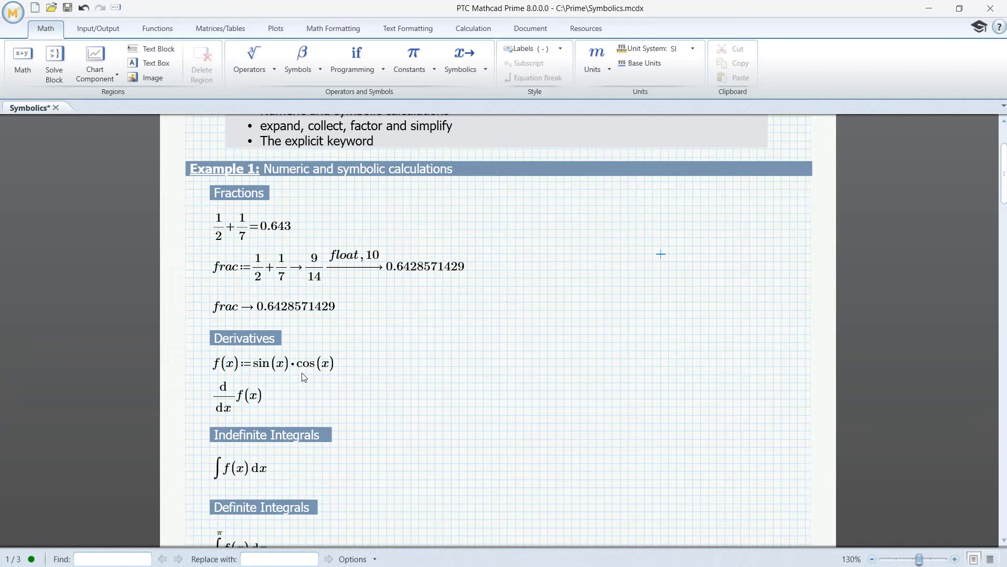
mouse_move(256, 402)
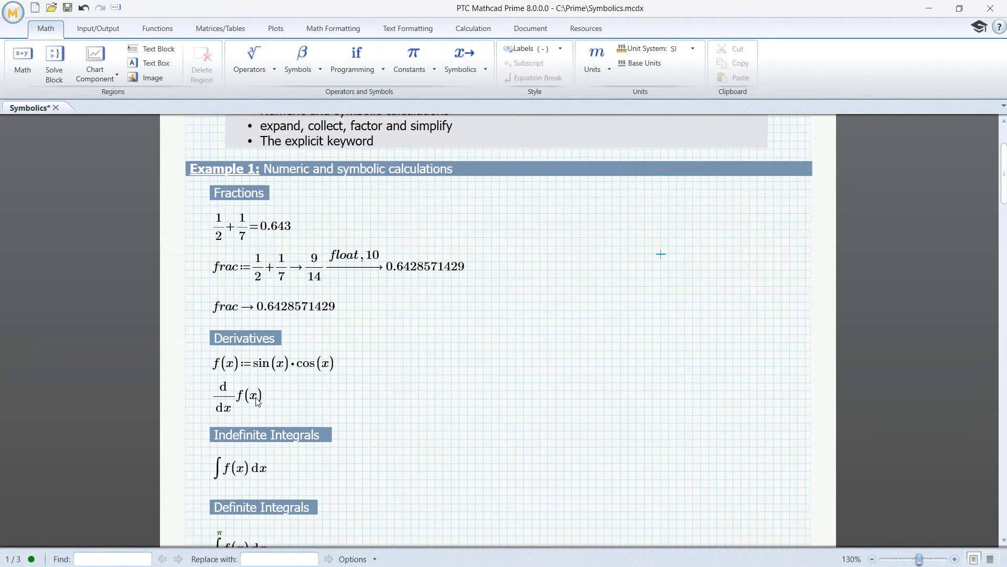
mouse_move(238, 382)
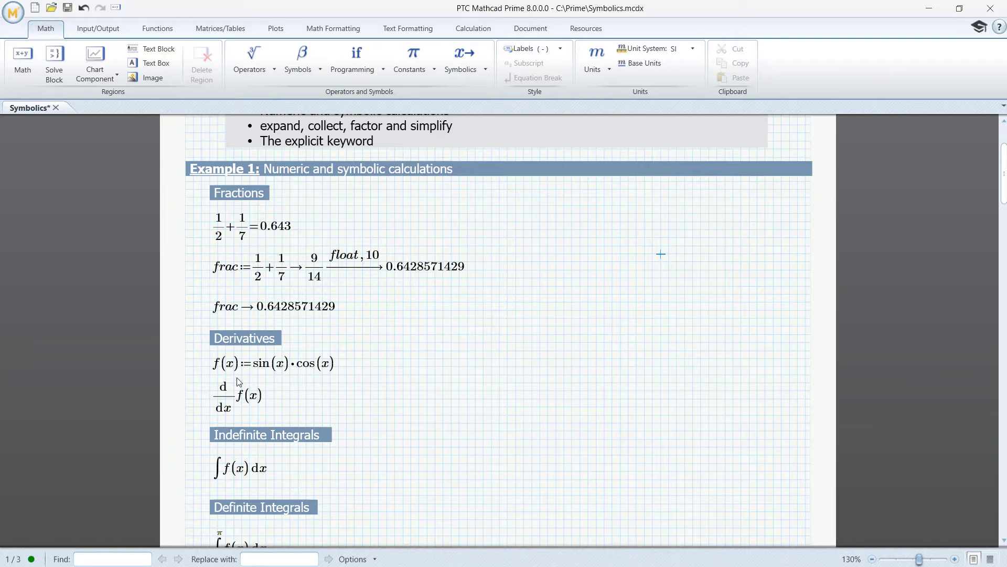
mouse_move(228, 361)
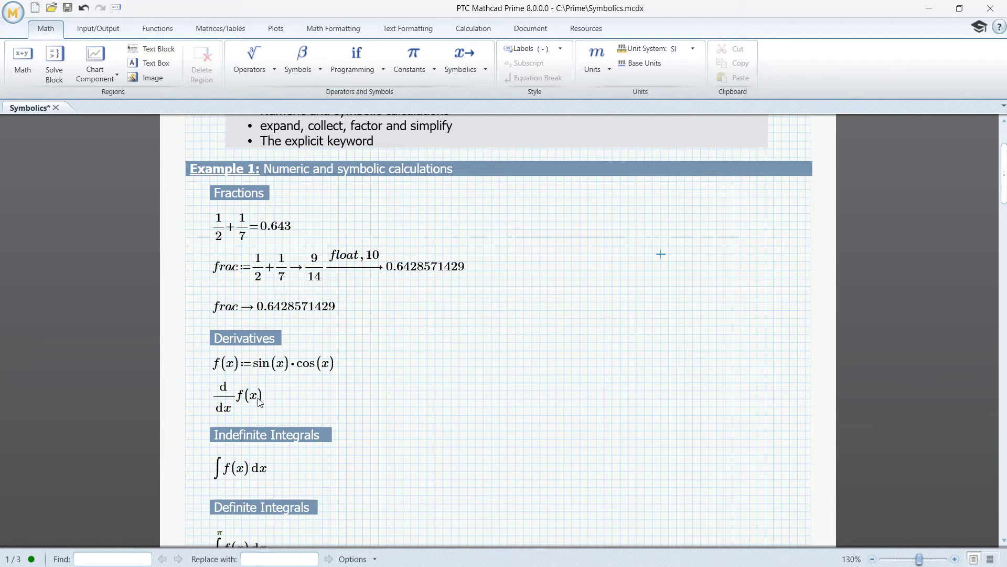
click(251, 395)
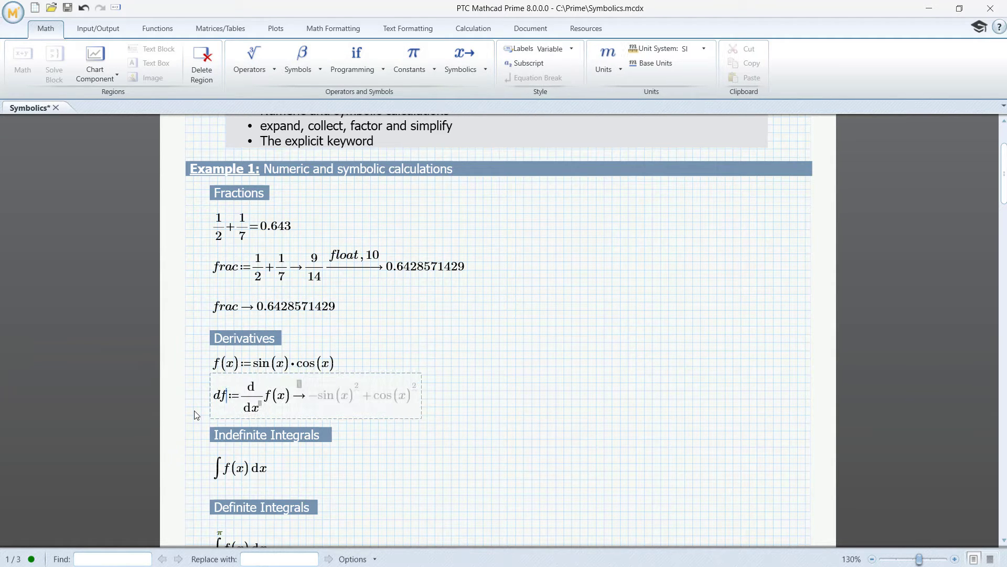
click(482, 416)
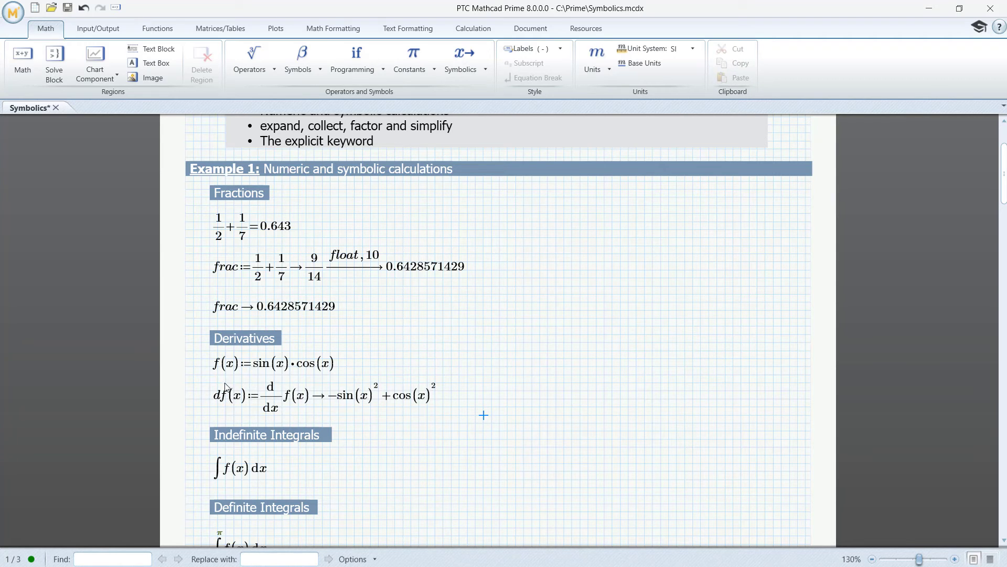
mouse_move(454, 397)
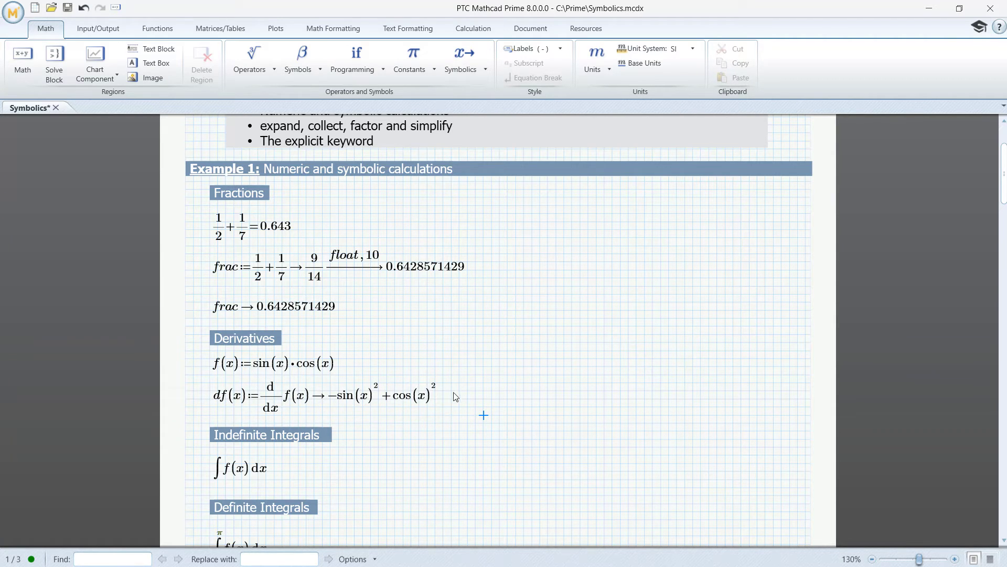
mouse_move(331, 407)
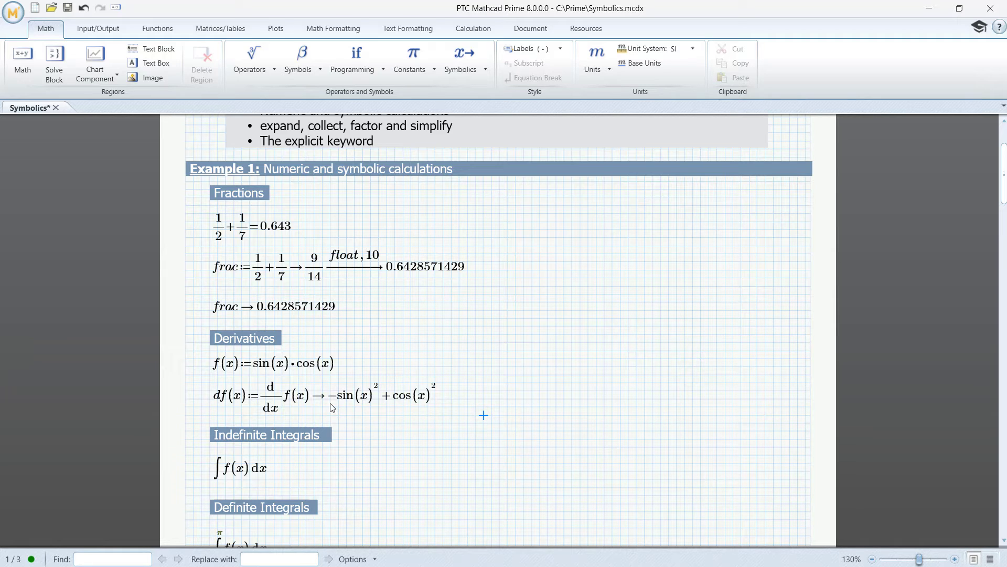
Define F(x) as the indefinite integral of f(x), evaluating symbolically to −cos(x)²/2.
scroll(down, 3)
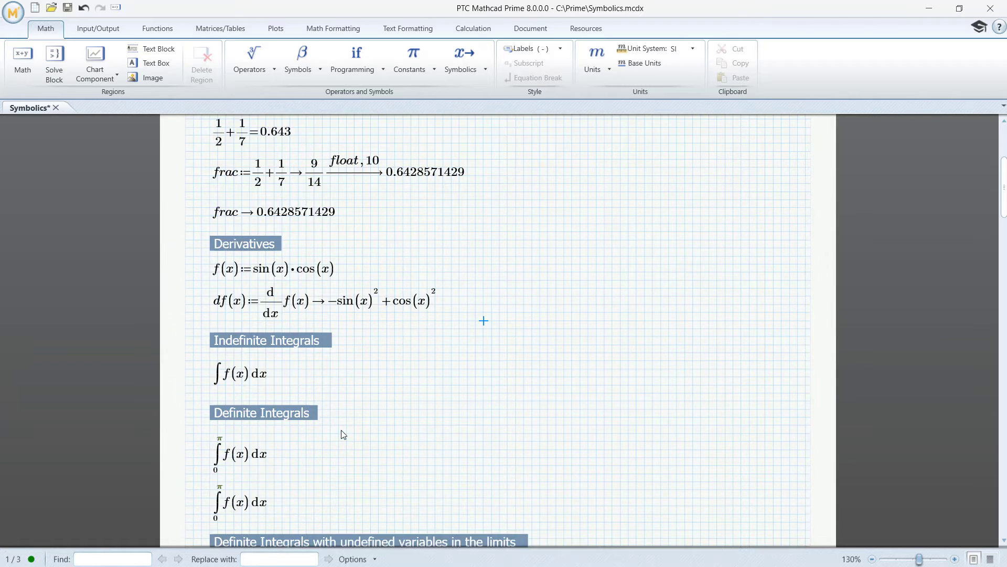
scroll(down, 3)
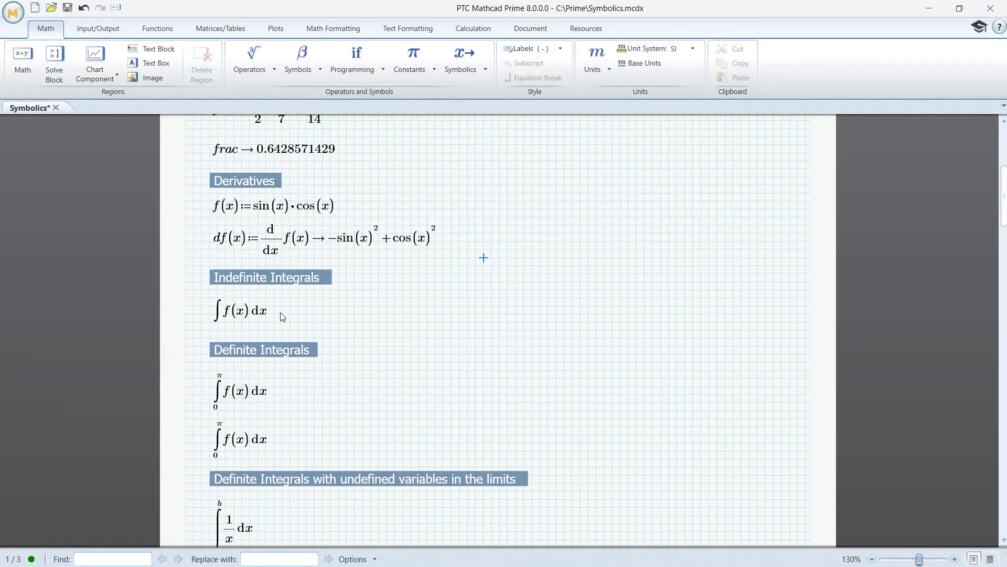
mouse_move(273, 319)
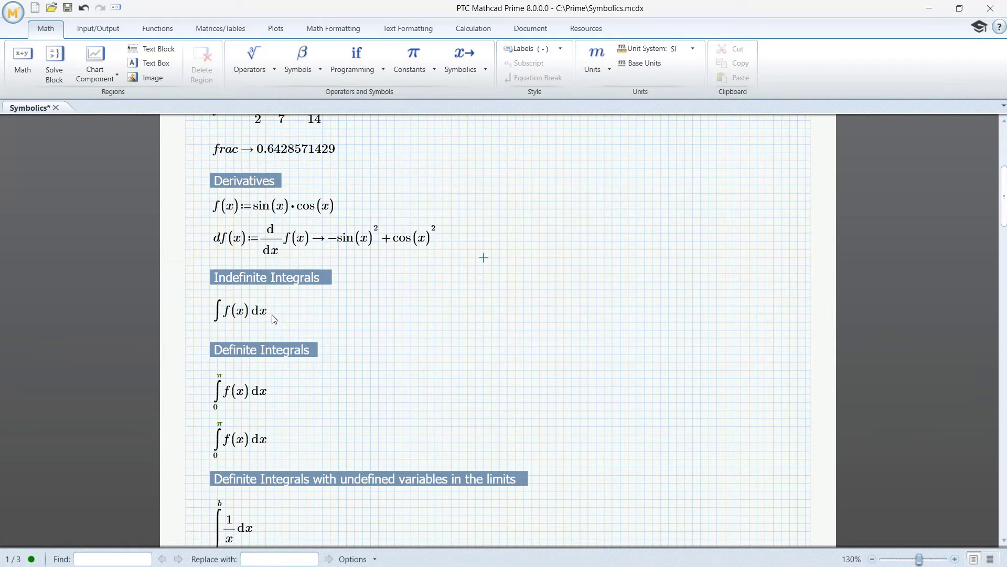
click(244, 310)
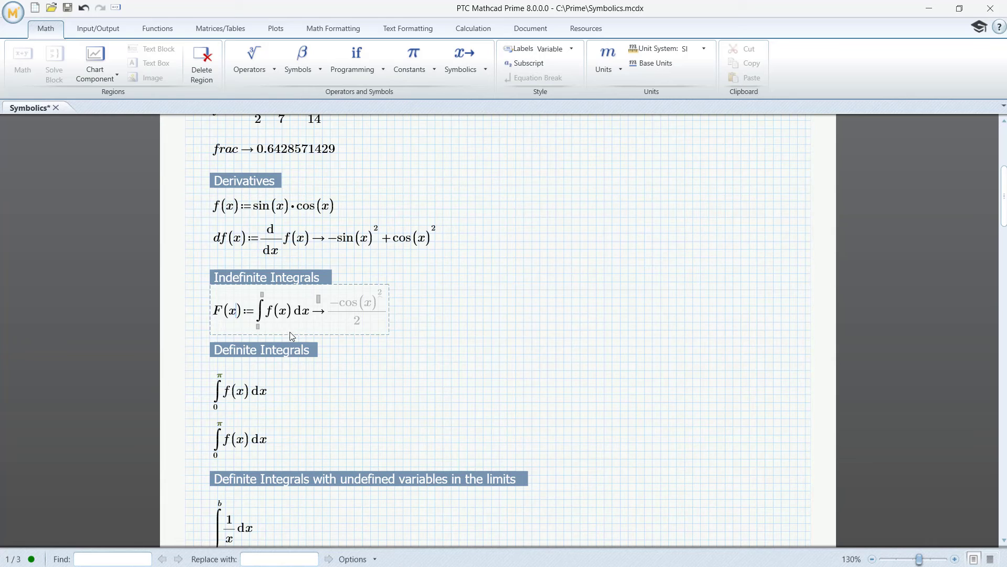
click(427, 354)
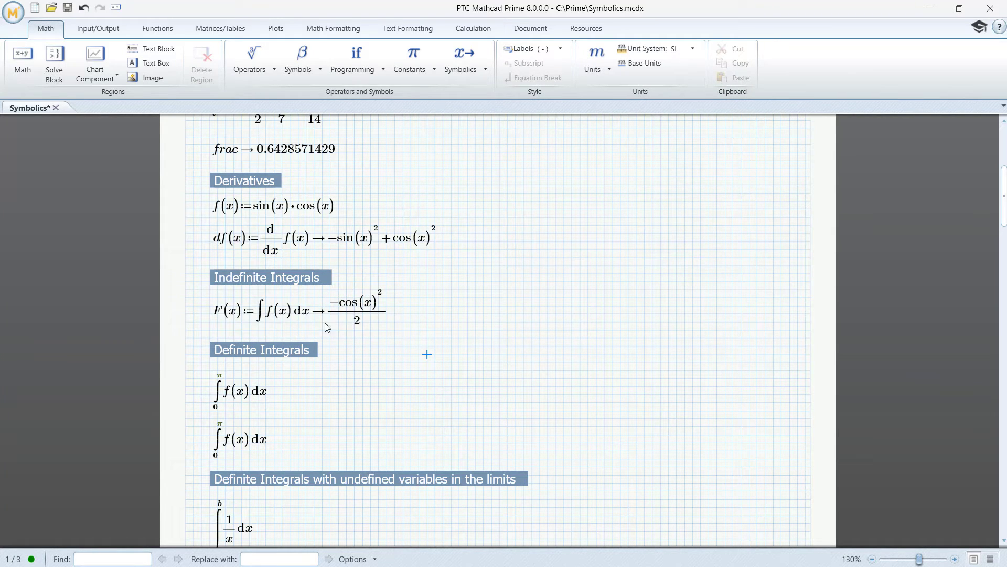
mouse_move(380, 325)
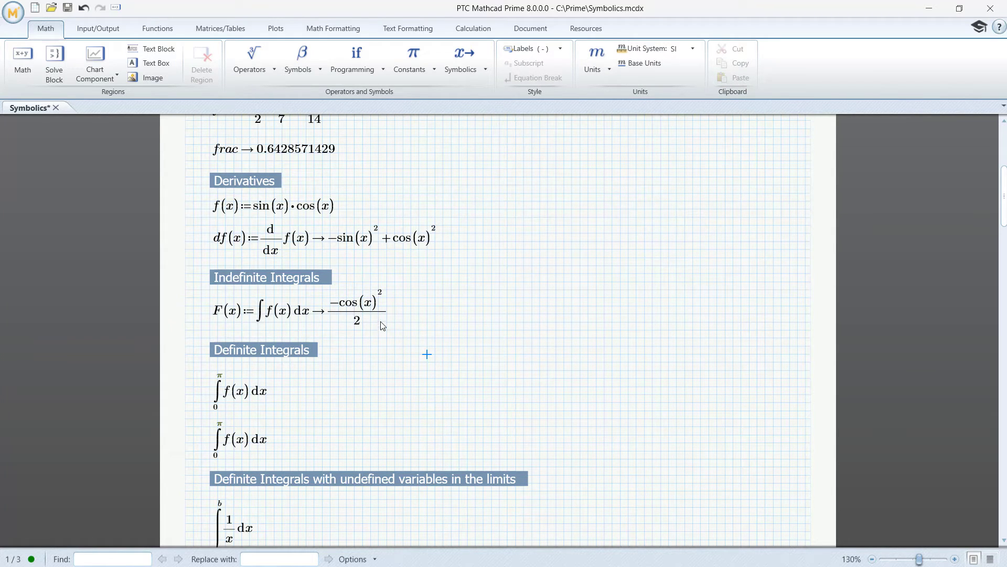
mouse_move(286, 405)
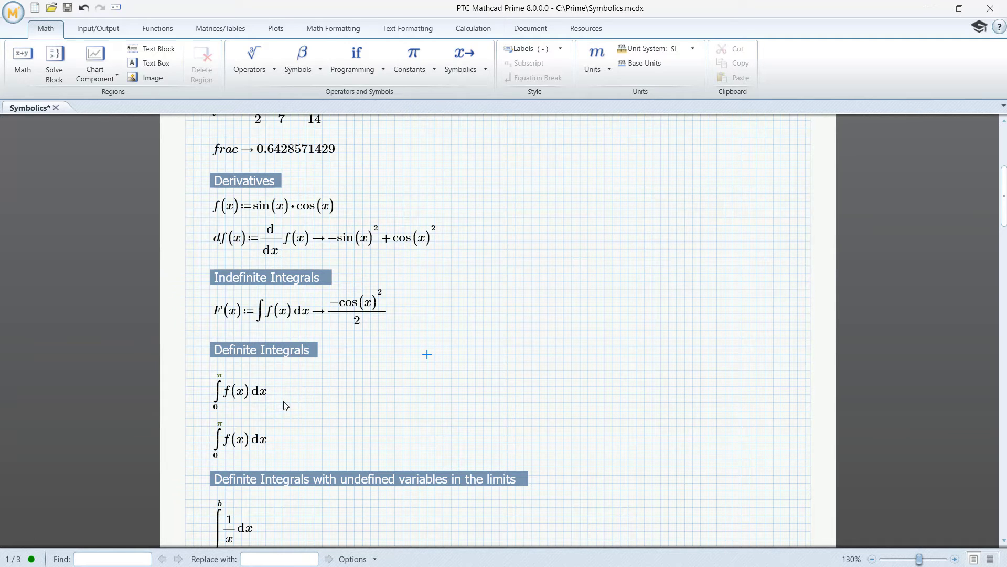
Evaluate the integral of f(x) from 0 to π numerically (7.303·10⁻¹⁷) and symbolically (0).
click(262, 390)
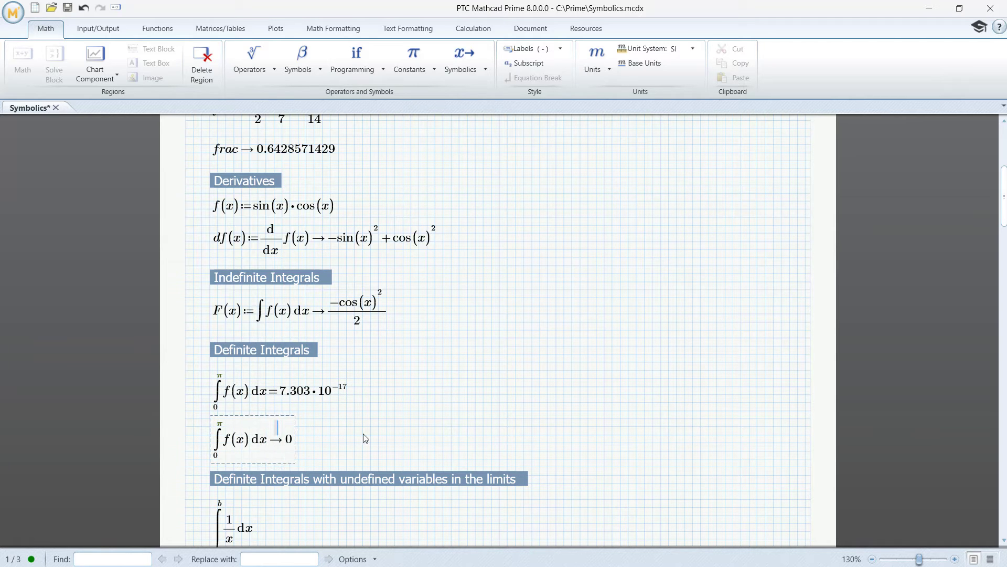
click(363, 436)
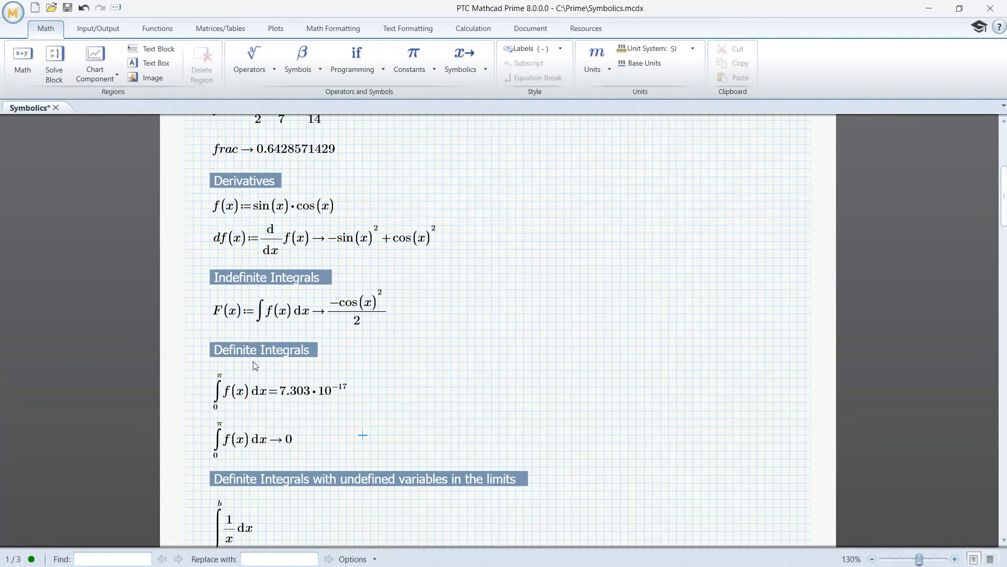
mouse_move(359, 397)
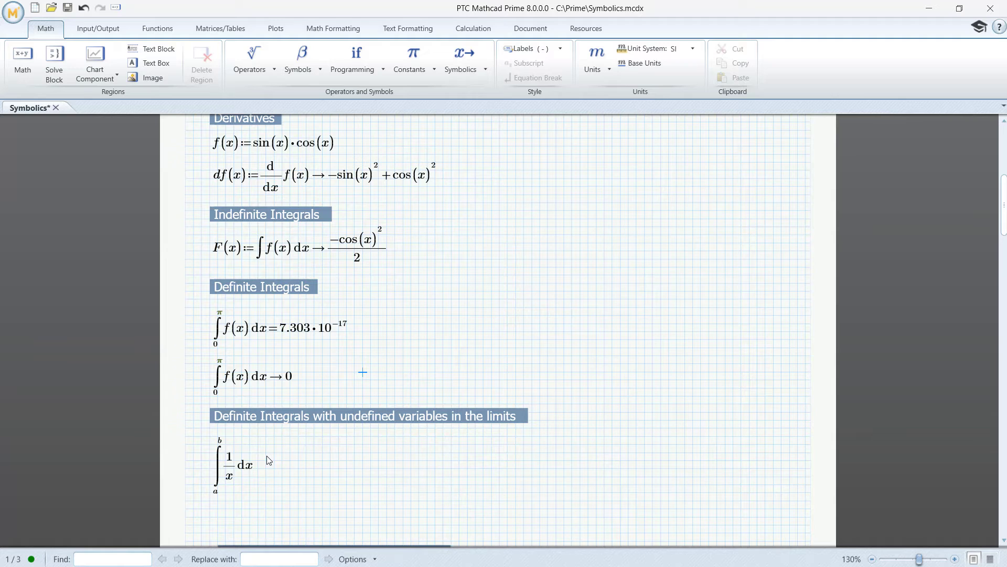
mouse_move(270, 468)
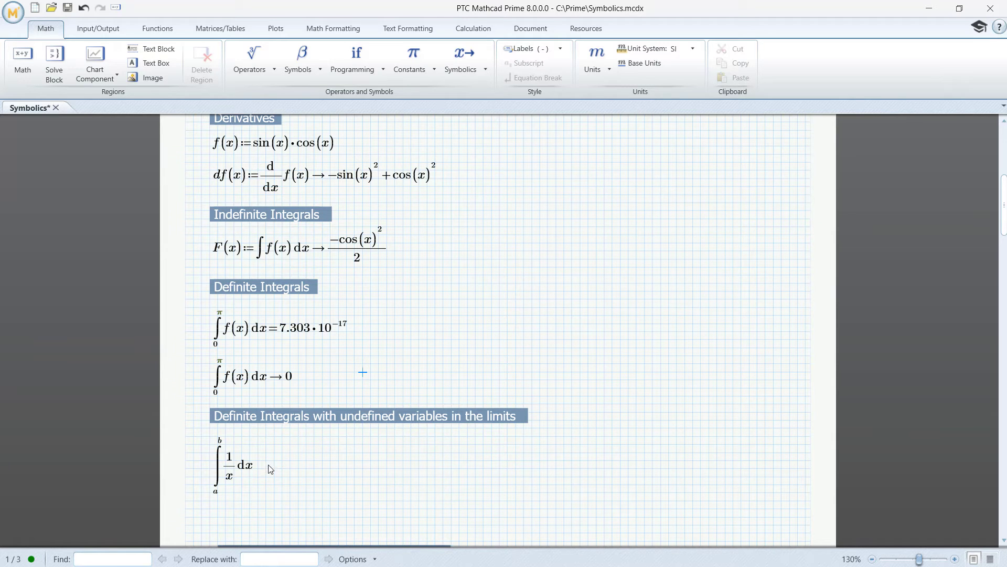
mouse_move(311, 435)
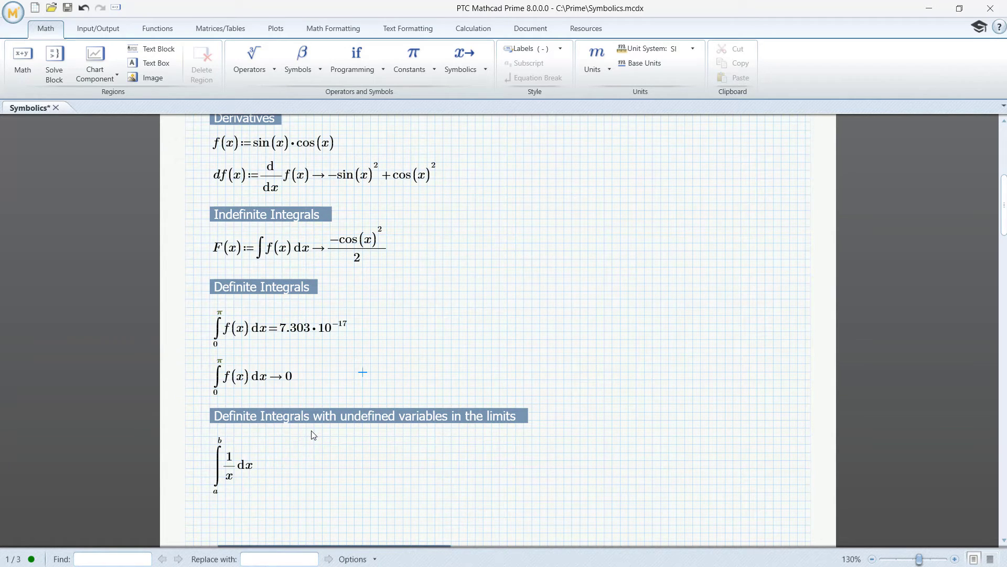
Add assume a>0, b>0 to the integral of 1/x from a to b so it gives ln(b)−ln(a).
click(231, 465)
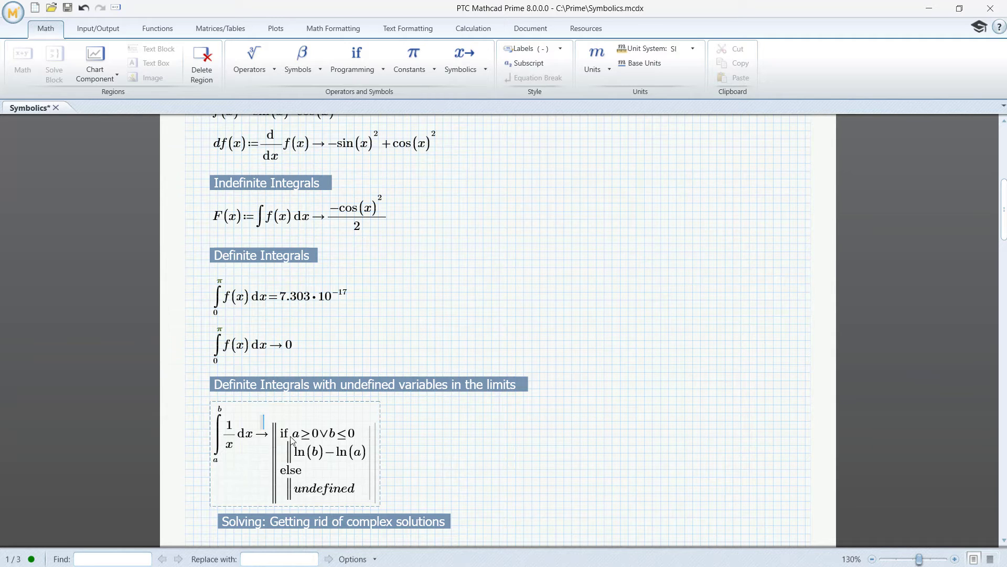
mouse_move(224, 413)
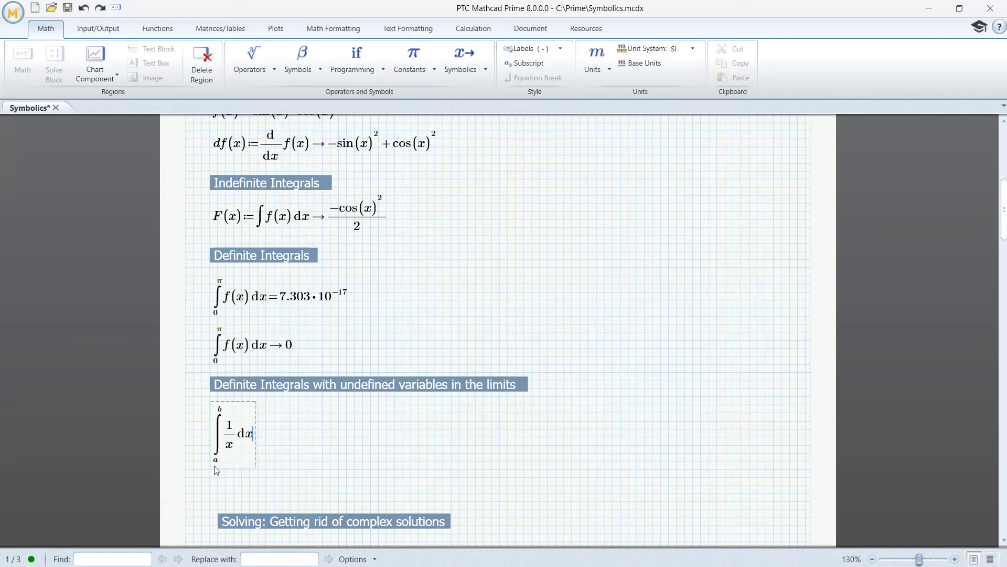
click(460, 57)
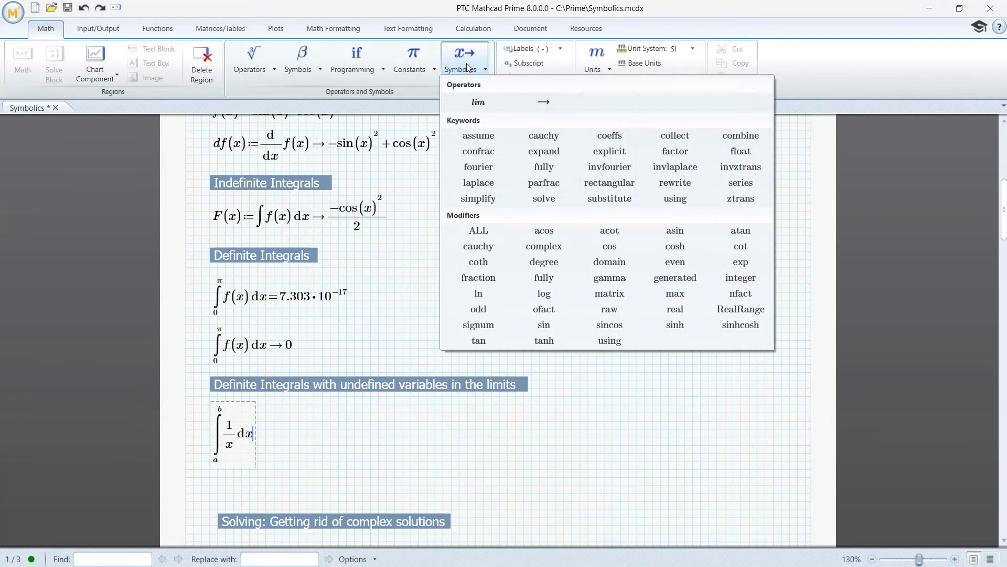
mouse_move(479, 135)
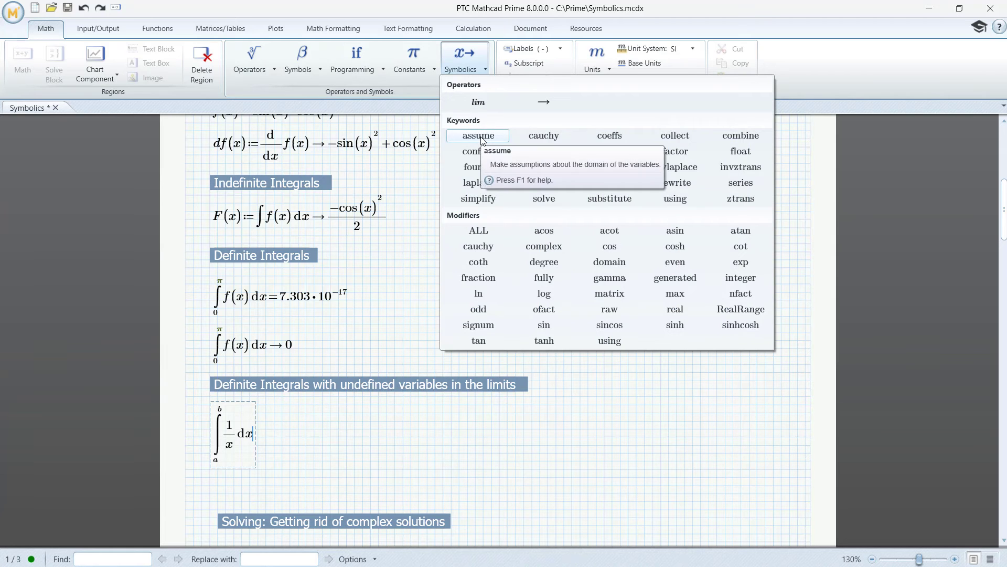
click(478, 136)
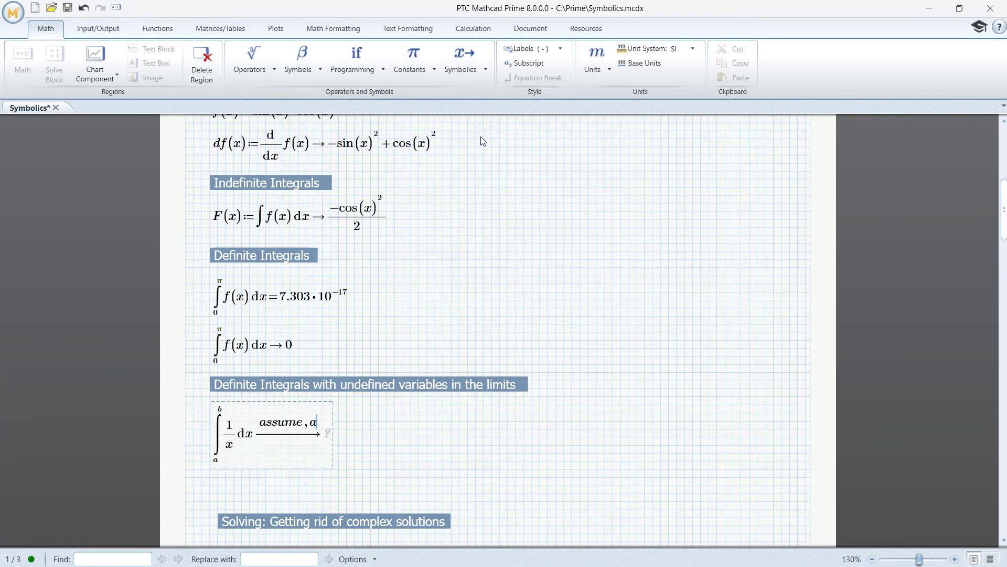
text(>0)
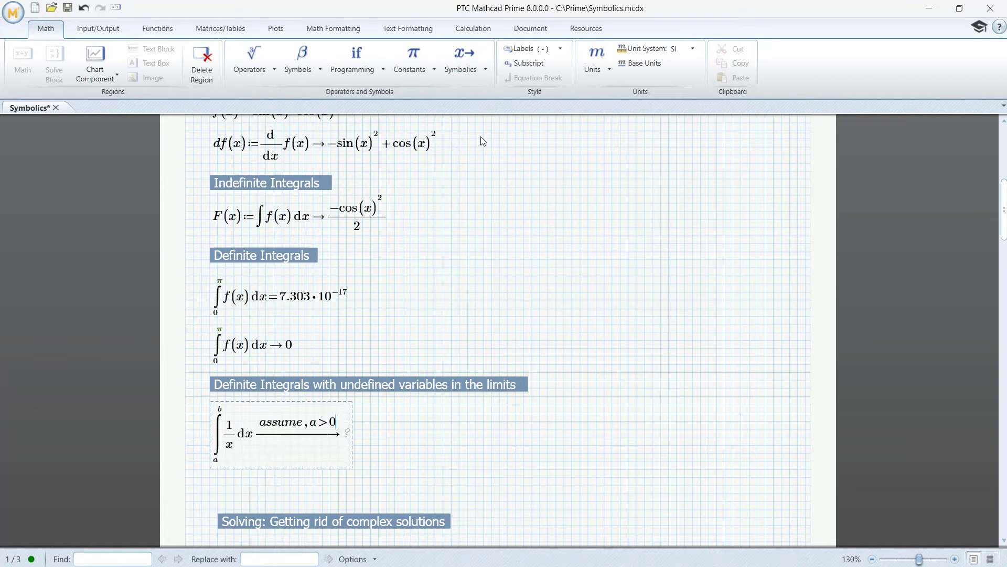
text(, b)
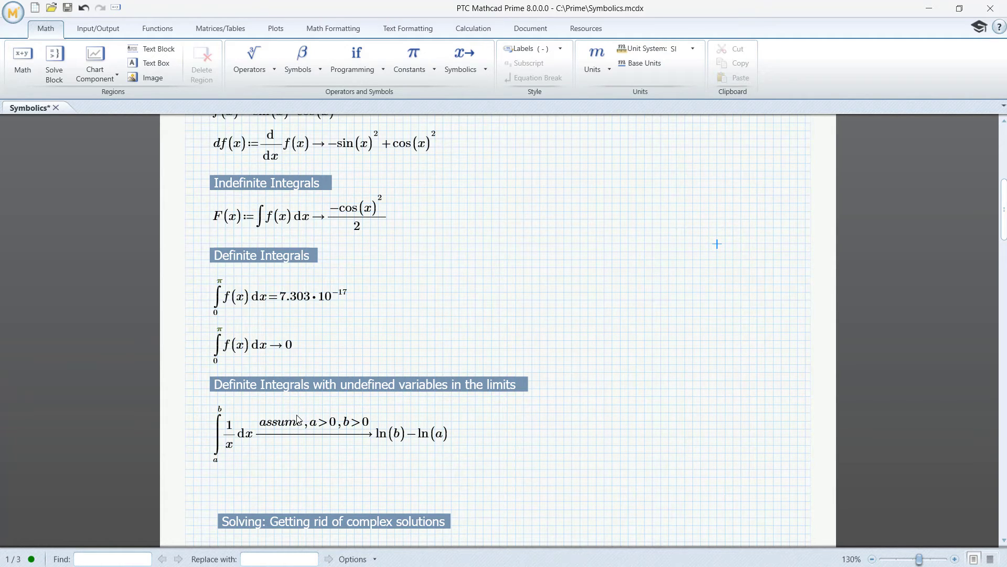
Apply the solve keyword to x³+1=0, giving −1 and the complex roots (1 ± √3·i)/2.
scroll(down, 3)
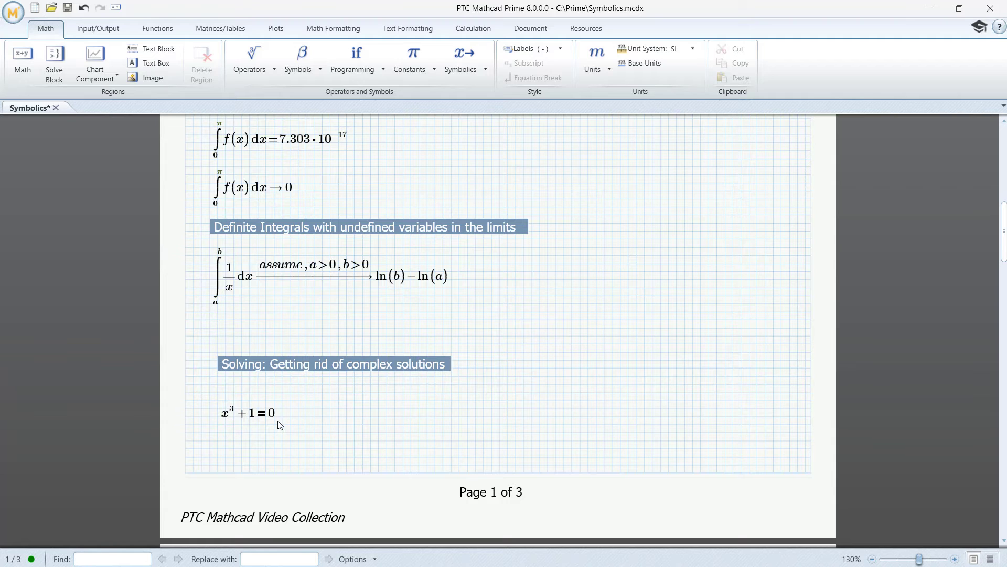
click(250, 413)
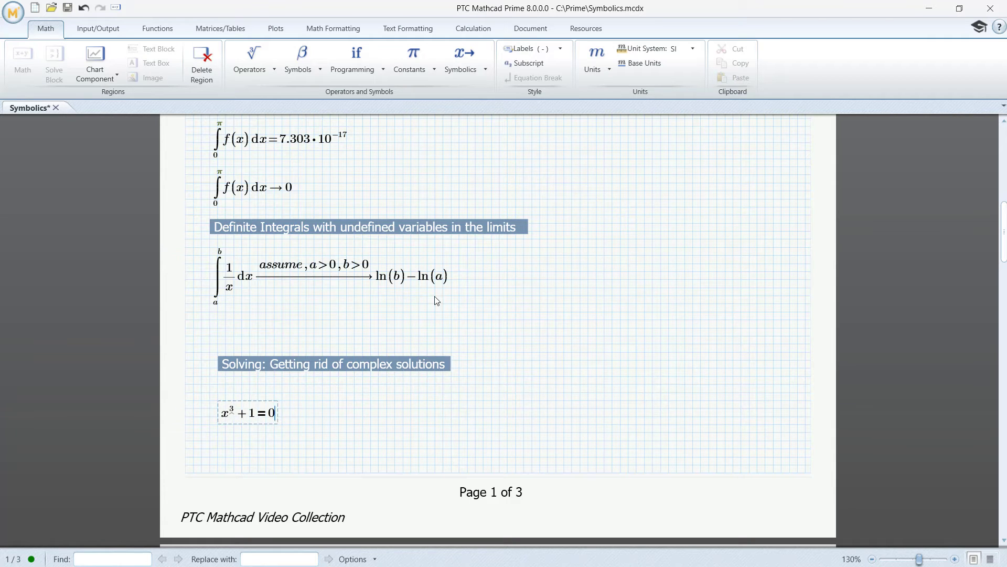
click(460, 58)
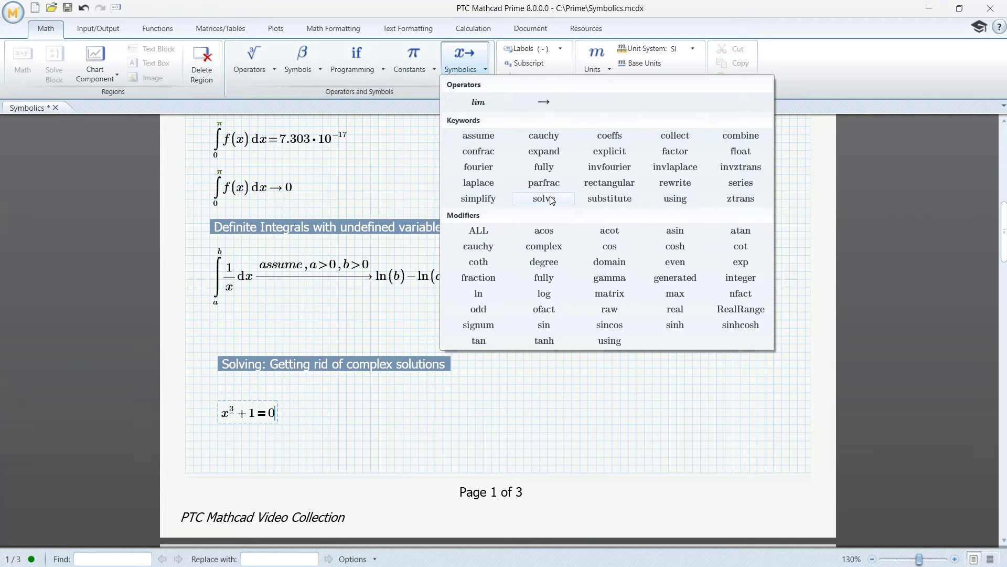
click(543, 199)
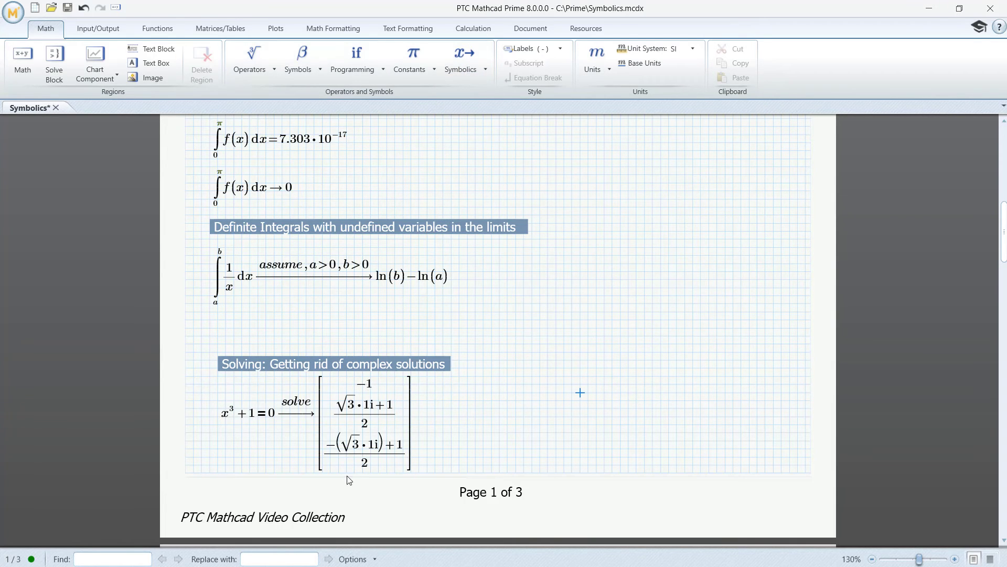
mouse_move(372, 414)
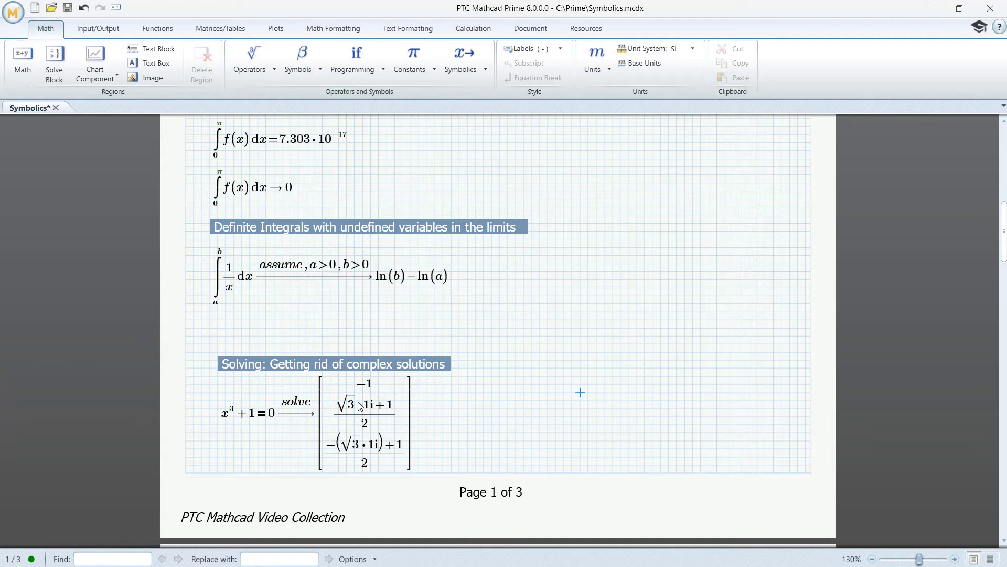
mouse_move(364, 475)
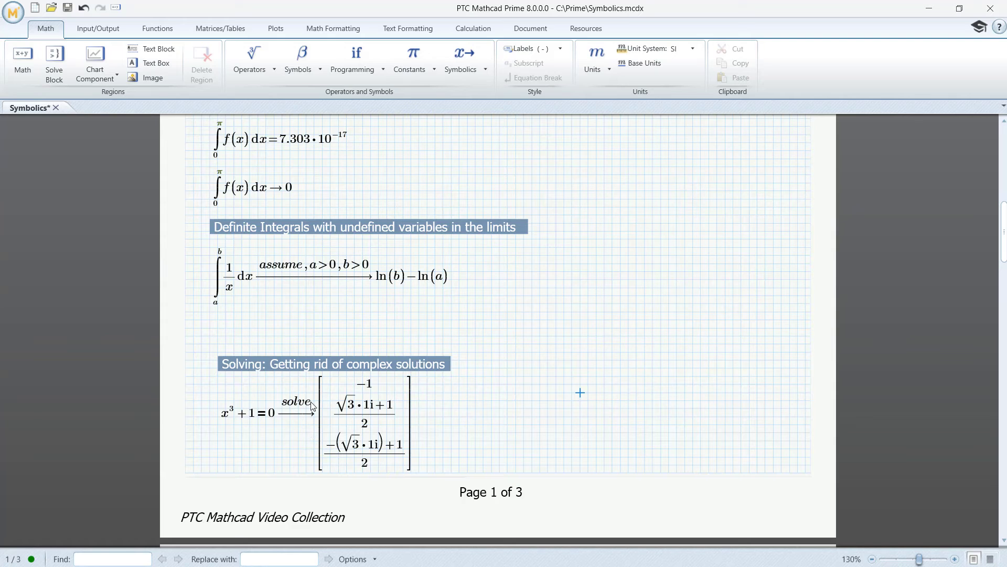
Add the real modifier to the solve's assumption so only the root −1 remains.
click(296, 414)
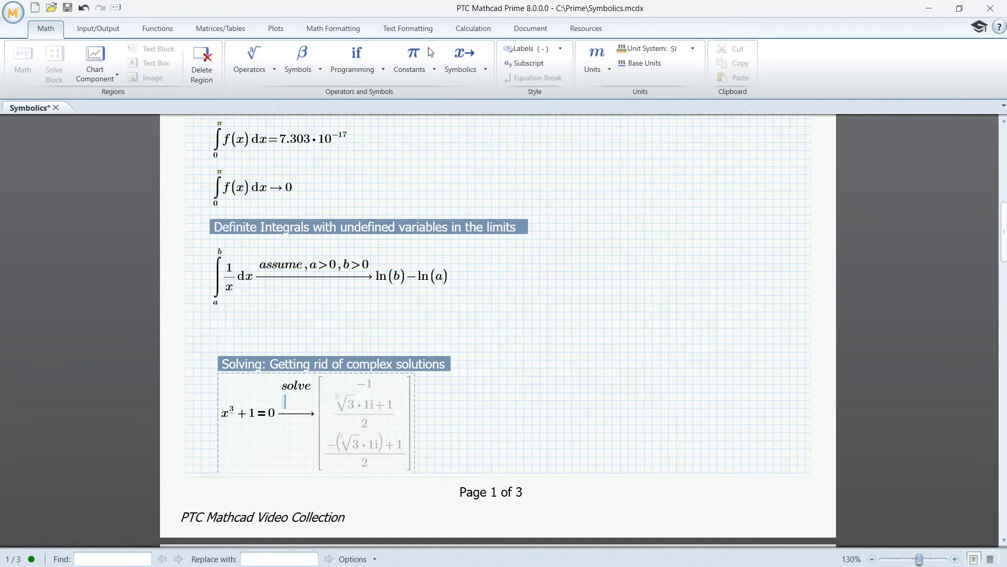
click(460, 58)
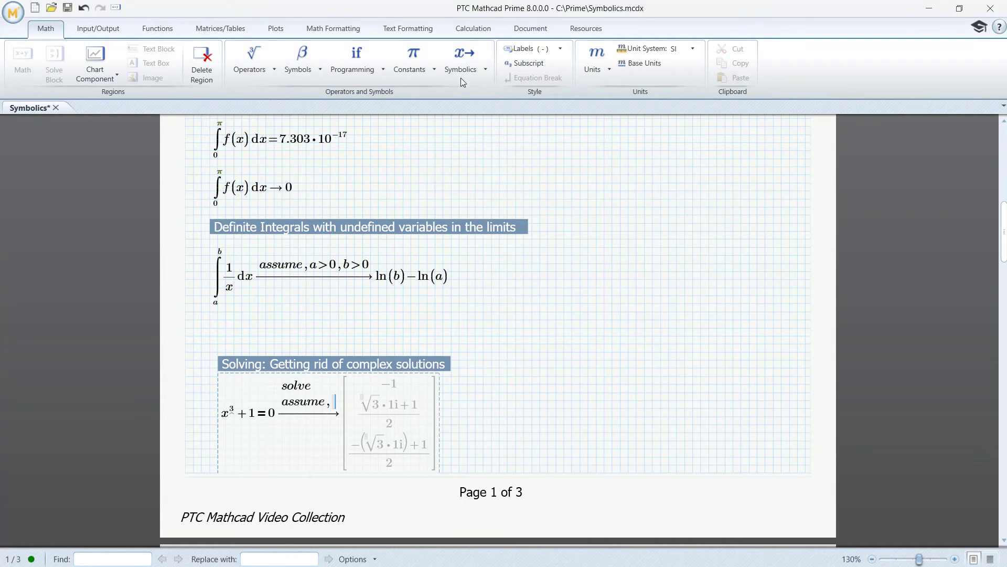
click(460, 58)
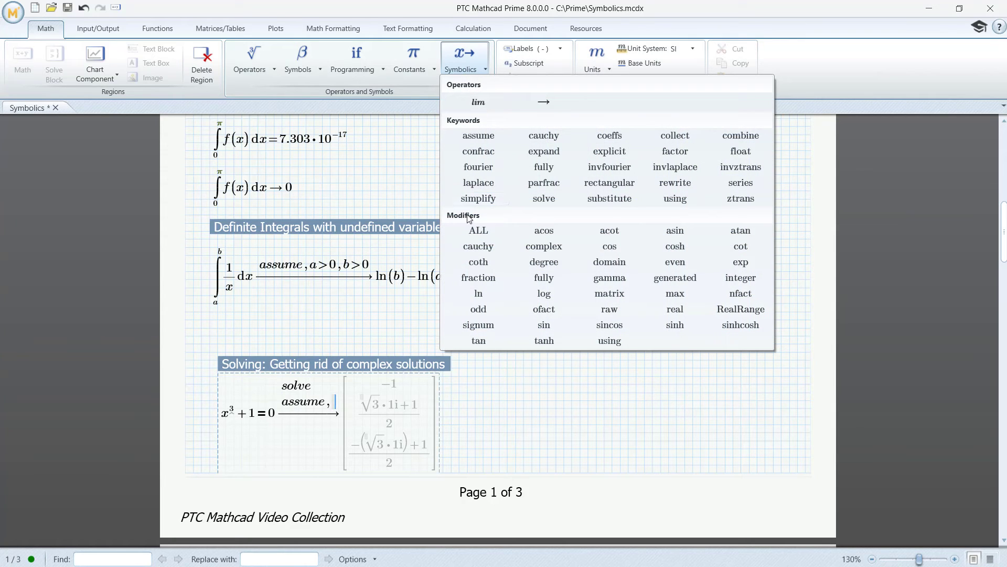
mouse_move(674, 308)
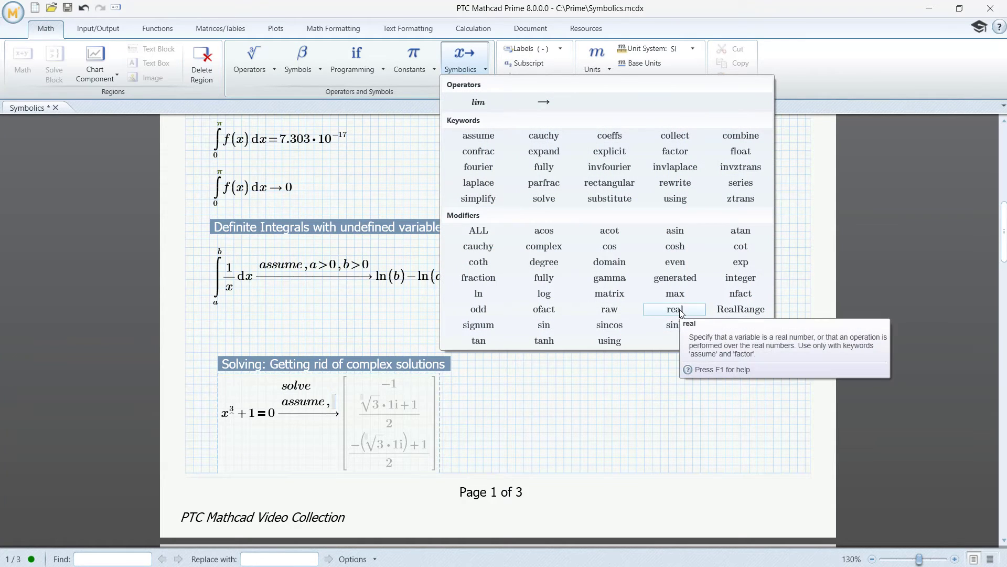
click(673, 309)
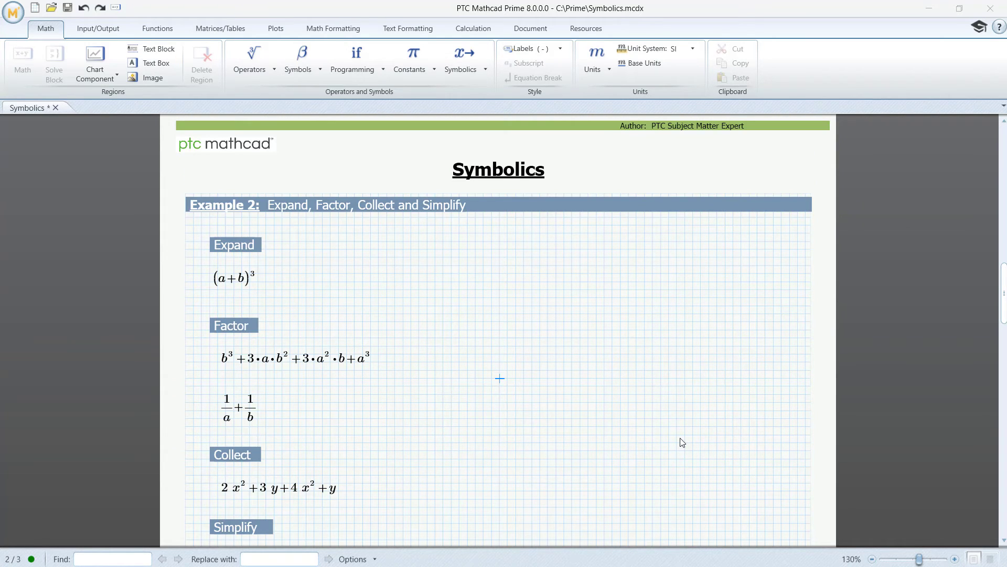
mouse_move(611, 428)
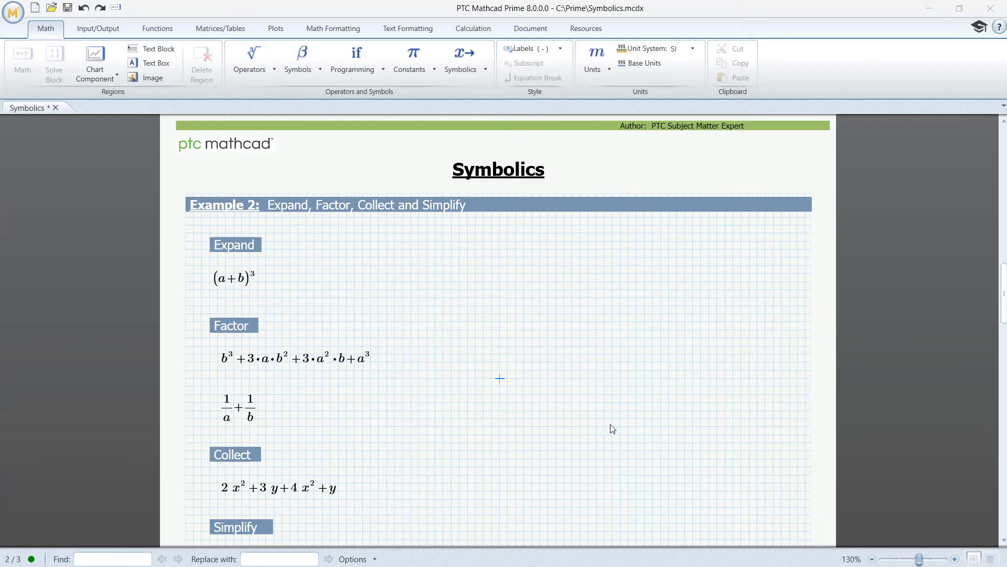
mouse_move(591, 430)
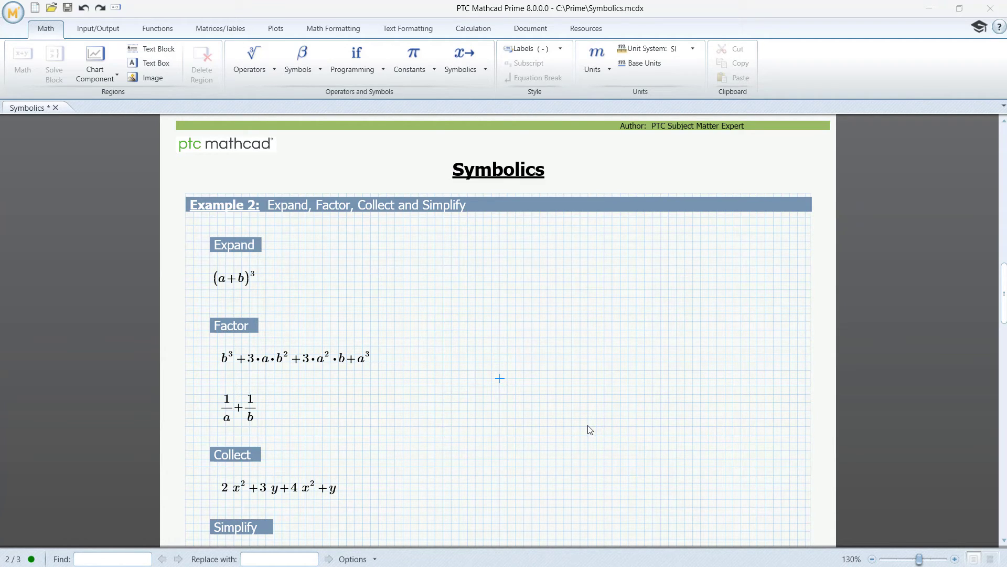
mouse_move(551, 417)
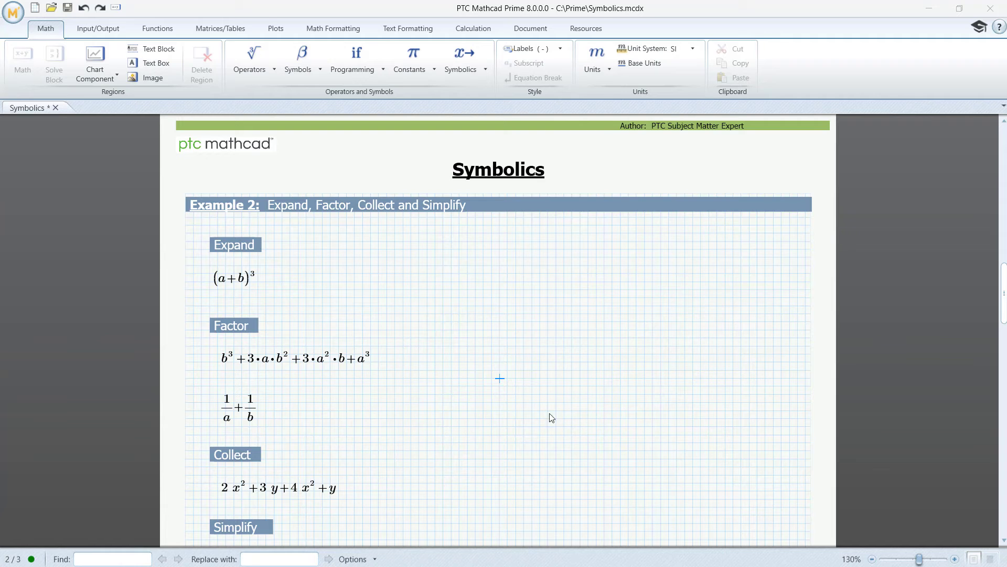
Expand (a+b)³ to b³+3ab²+3a²b+a³ and factor it back to (b+a)³.
click(234, 277)
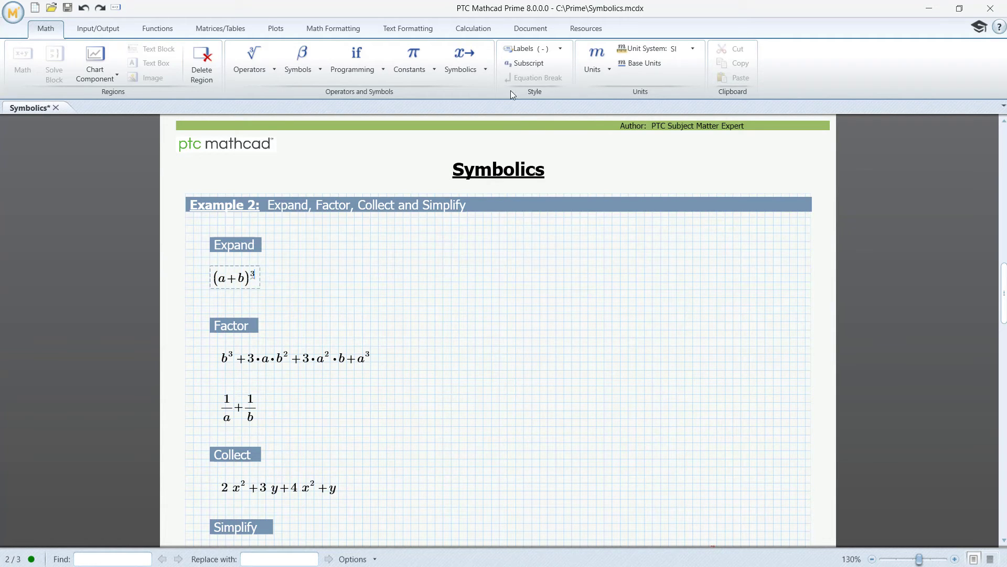
click(460, 58)
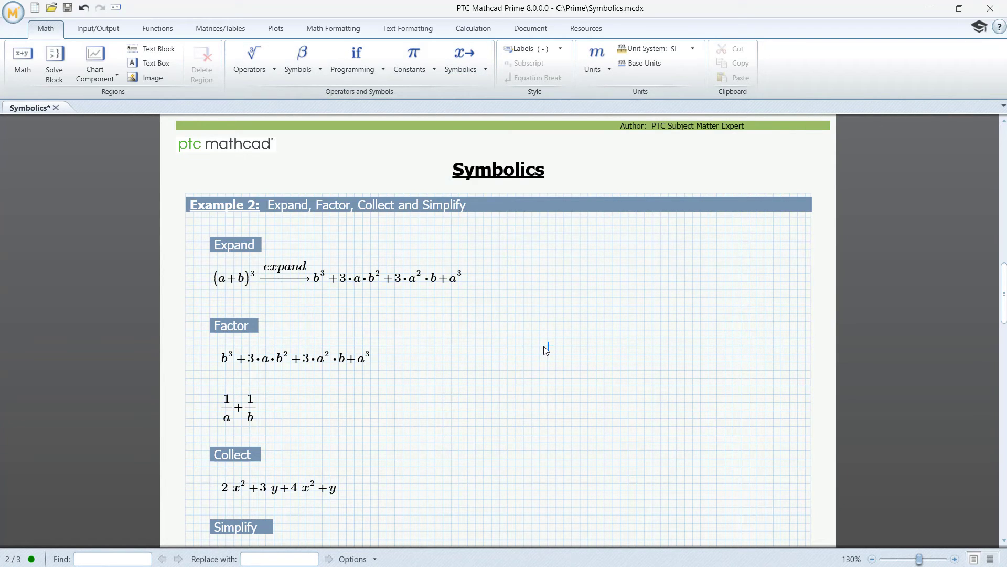
mouse_move(501, 348)
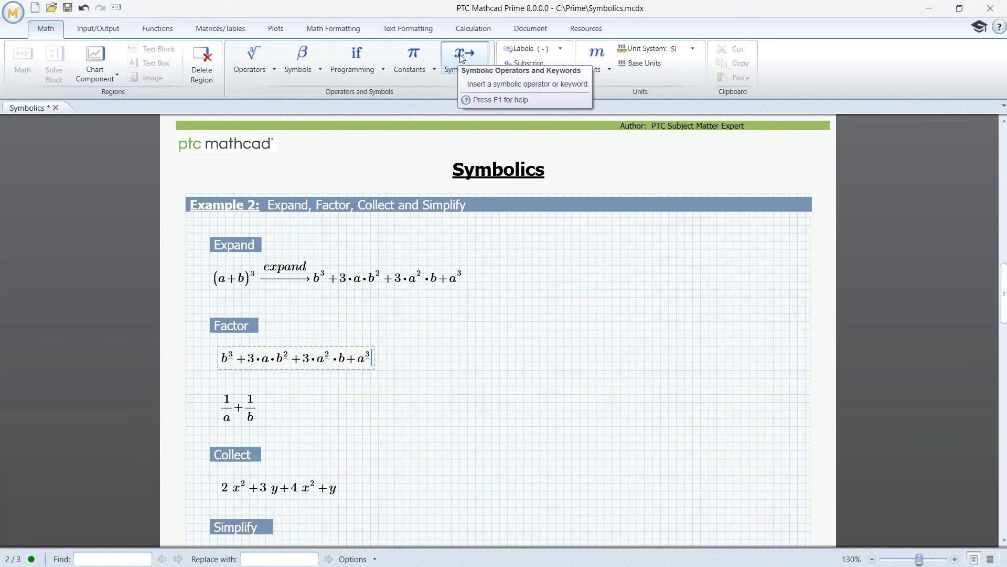
click(463, 58)
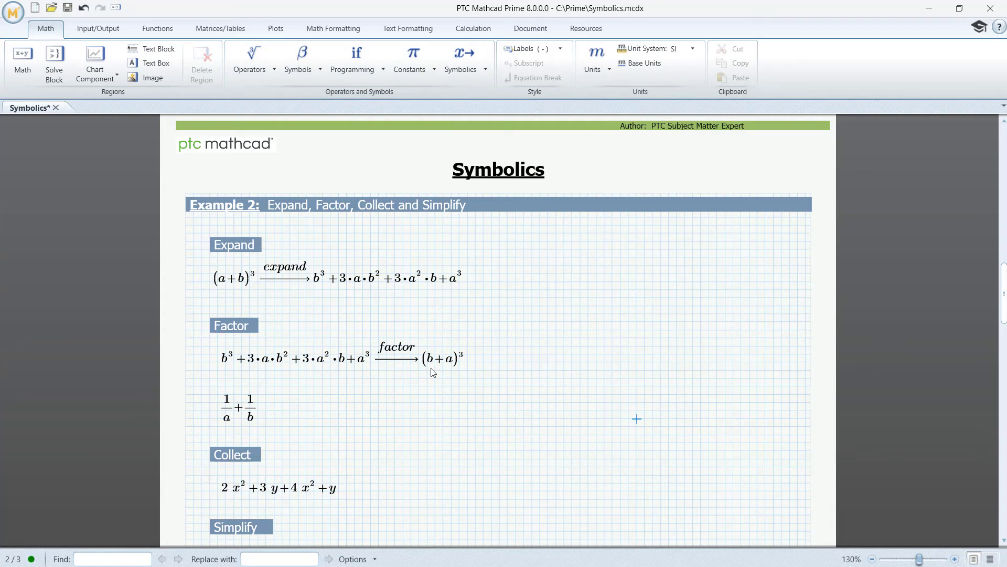
mouse_move(431, 383)
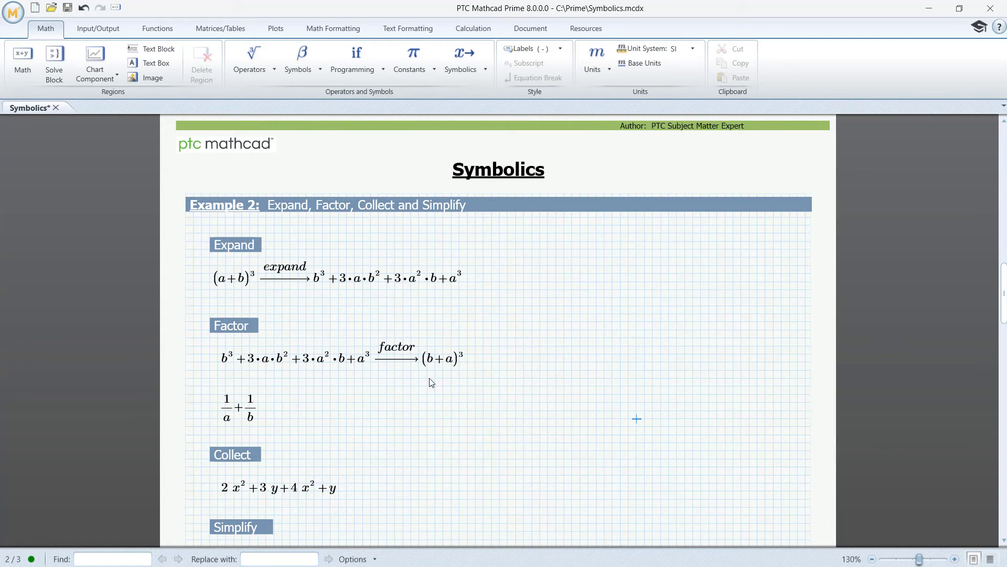
mouse_move(253, 423)
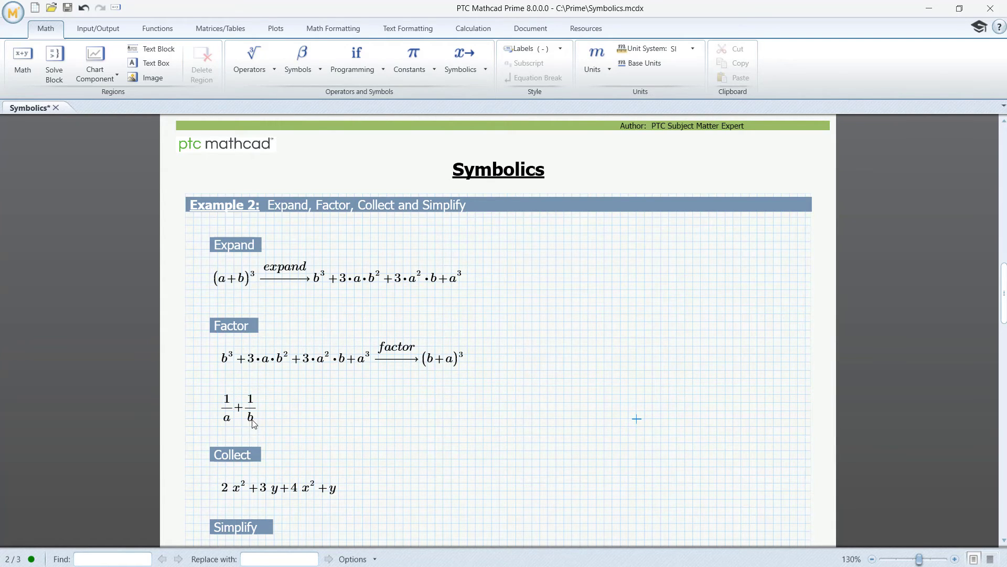
Factor 1/a + 1/b into (b+a)/(a·b).
click(238, 408)
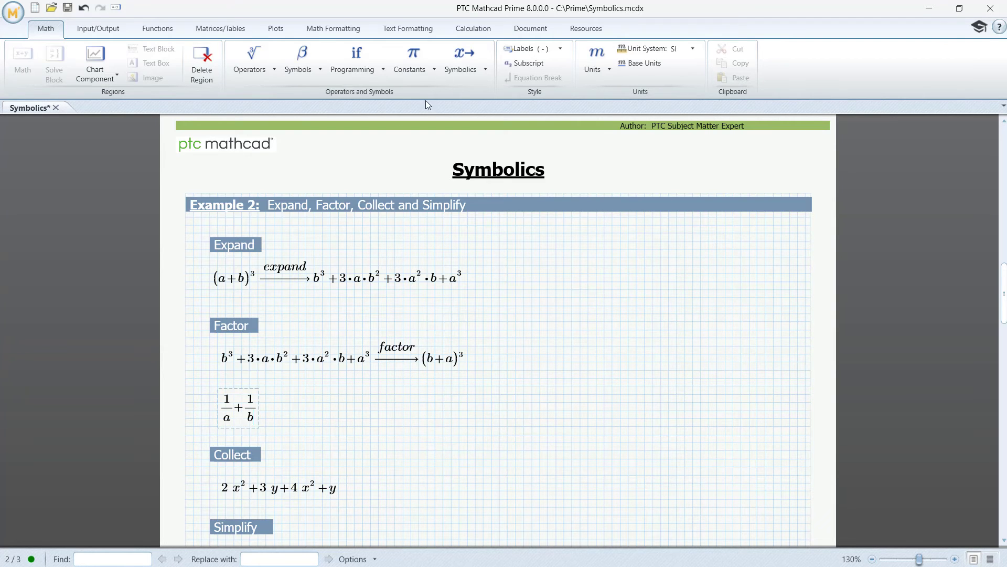
click(459, 57)
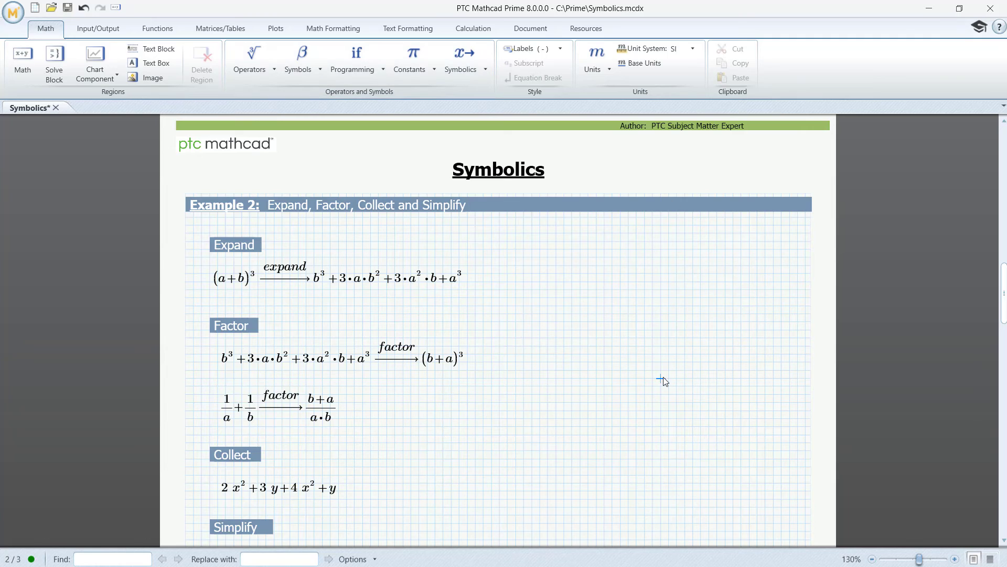
mouse_move(633, 367)
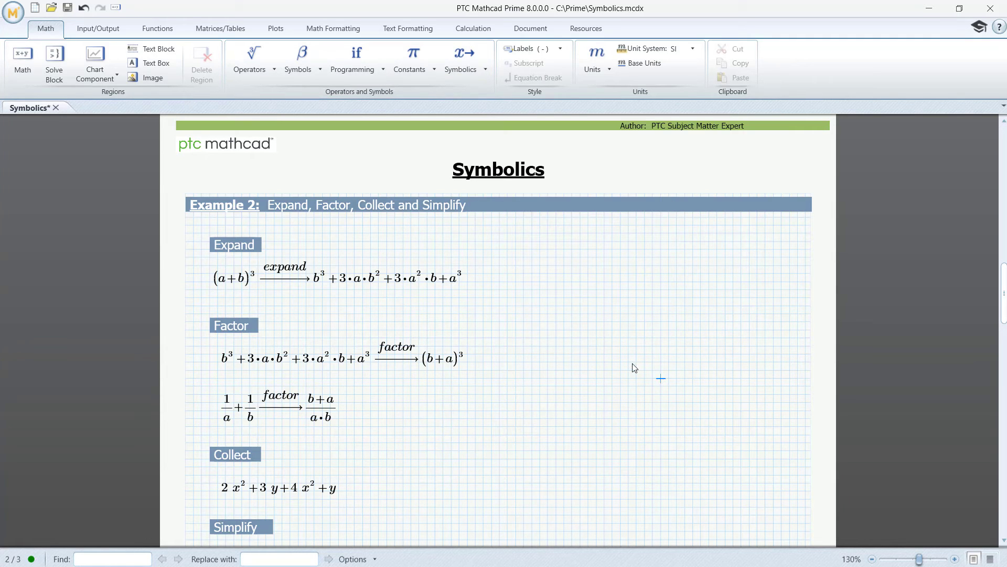
mouse_move(586, 352)
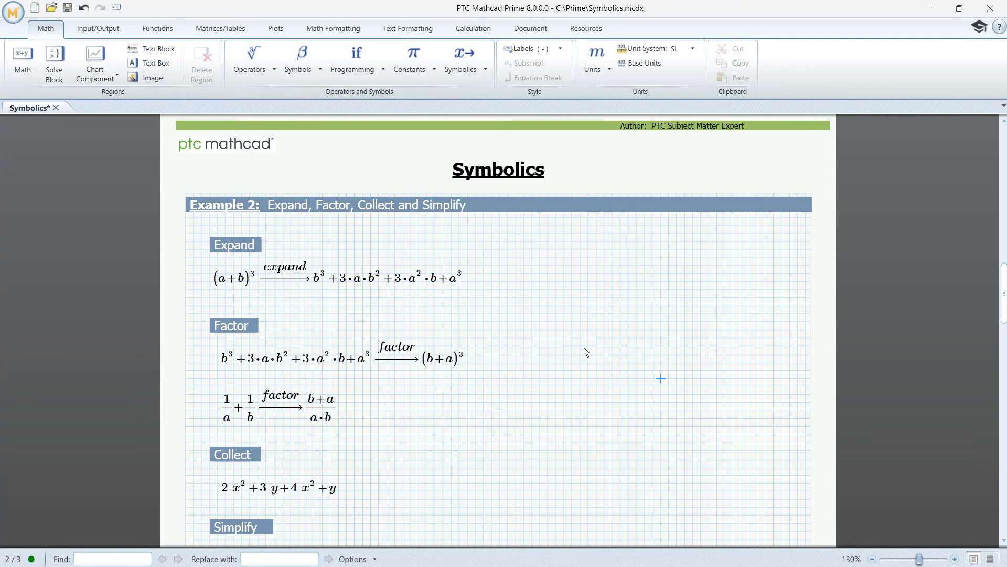
Collect 2x²+3y+4x²+y over x,y to obtain 4·y+6·x².
scroll(down, 3)
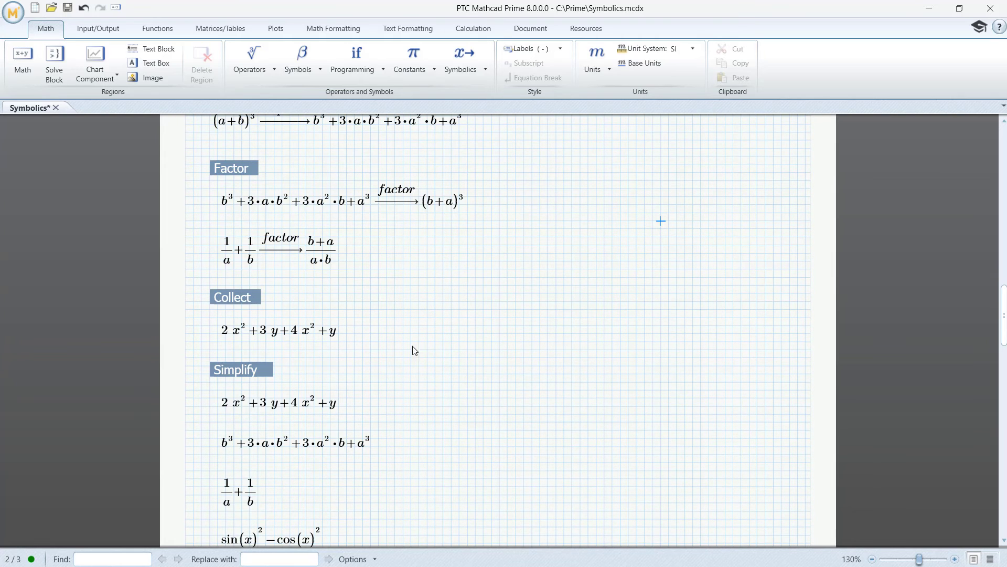
mouse_move(337, 334)
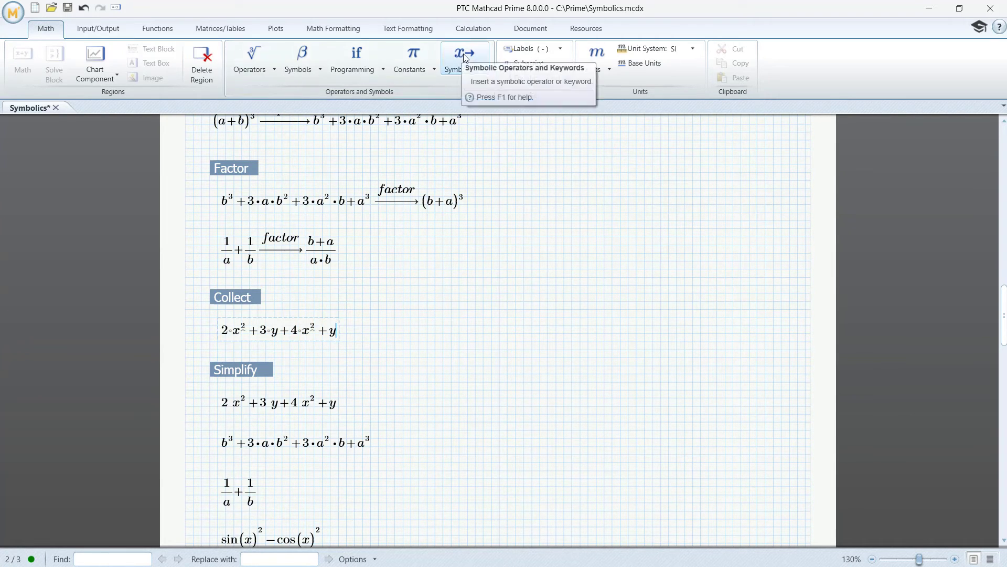
click(460, 58)
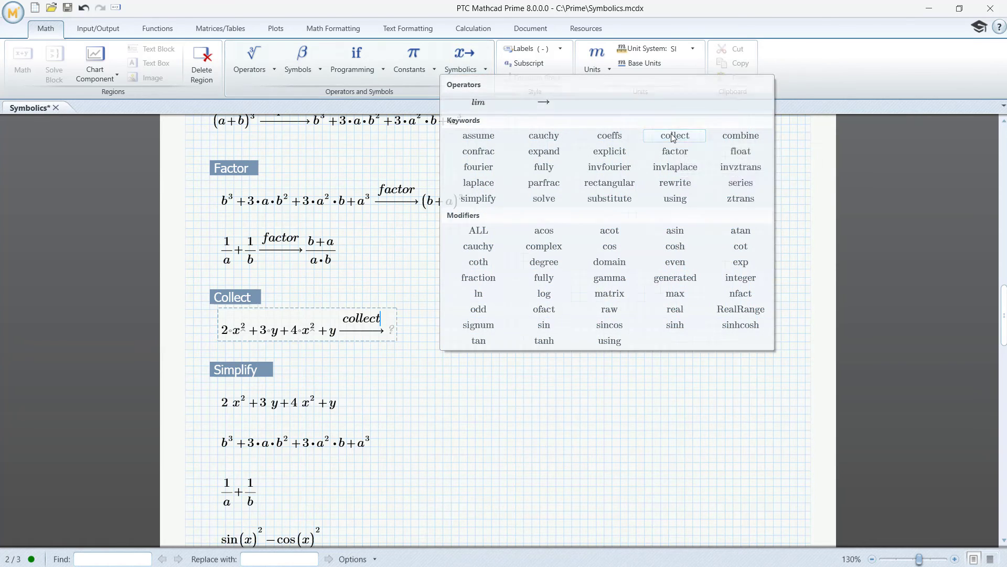
click(675, 136)
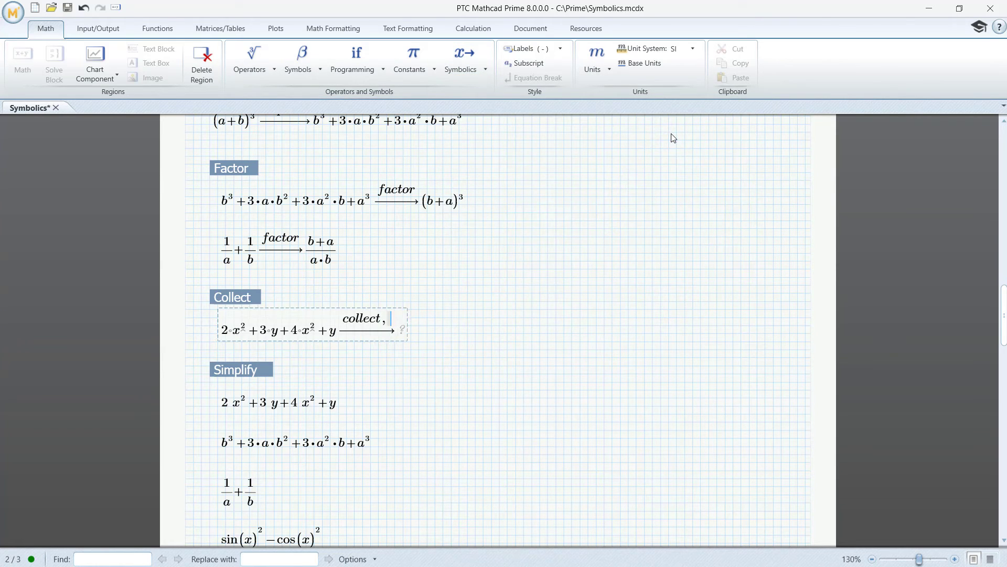
text(x,y)
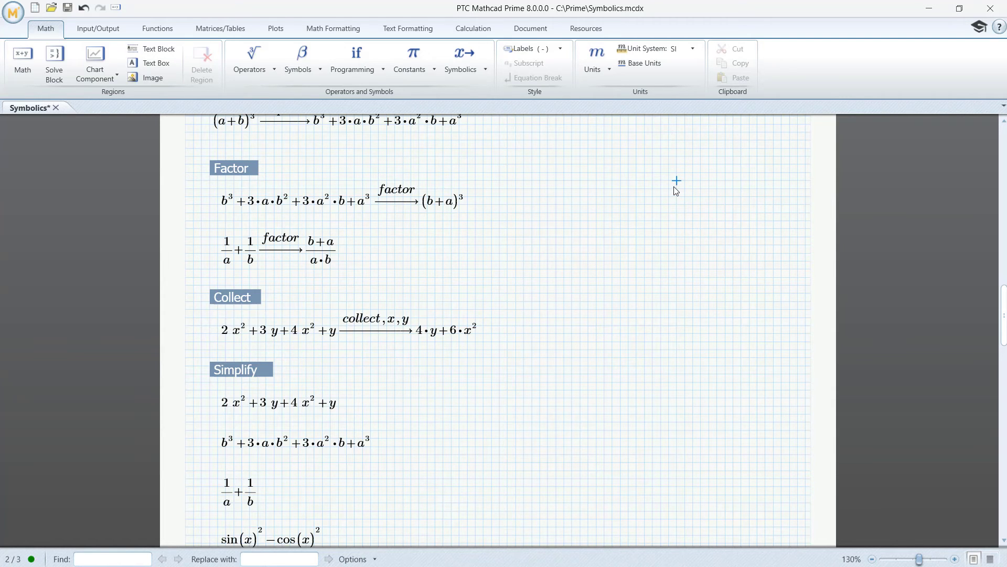
mouse_move(678, 190)
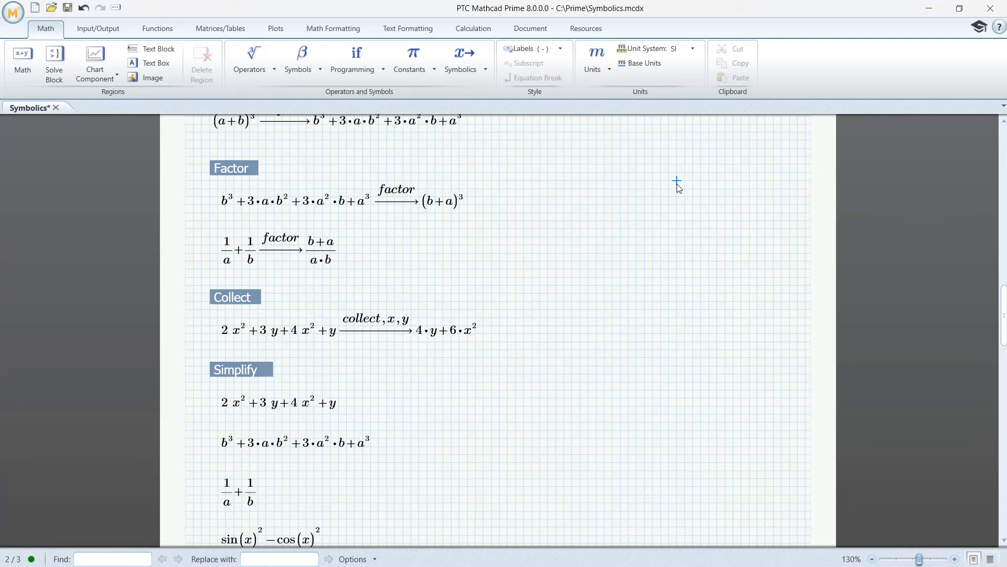
Evaluate the cubic polynomial and 1/a + 1/b regions under Simplify.
scroll(up, 3)
text(simplify)
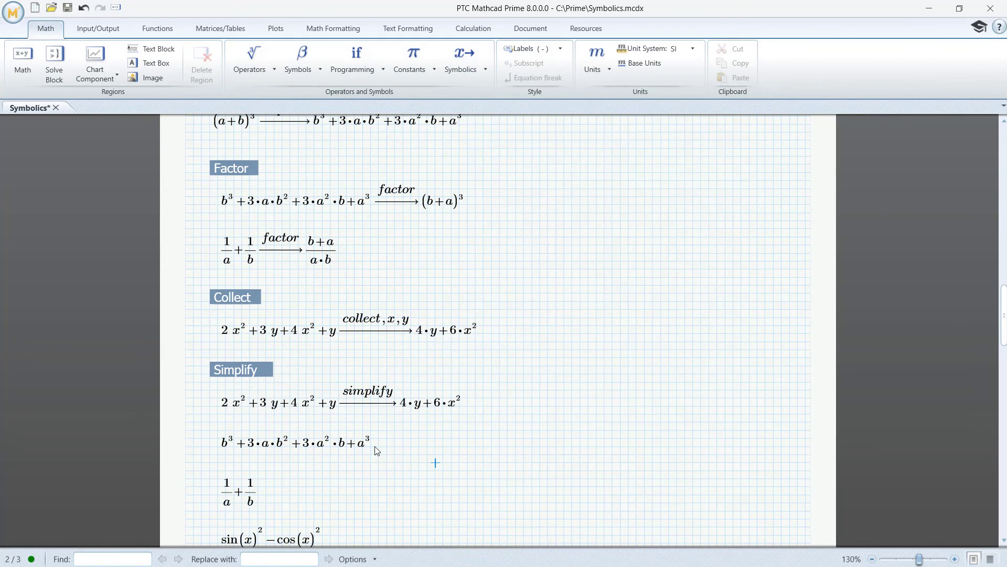
click(296, 442)
text( simplify)
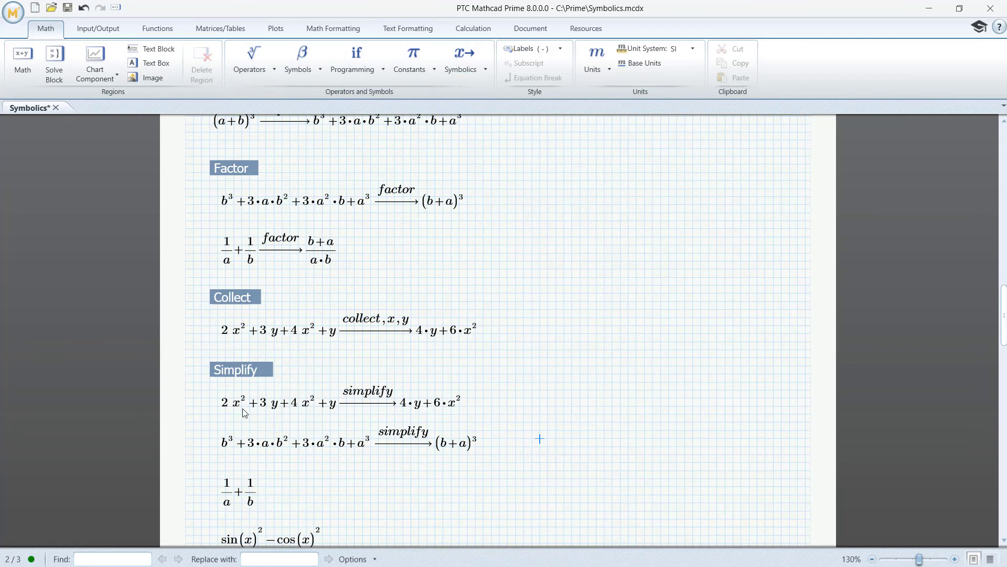
mouse_move(442, 418)
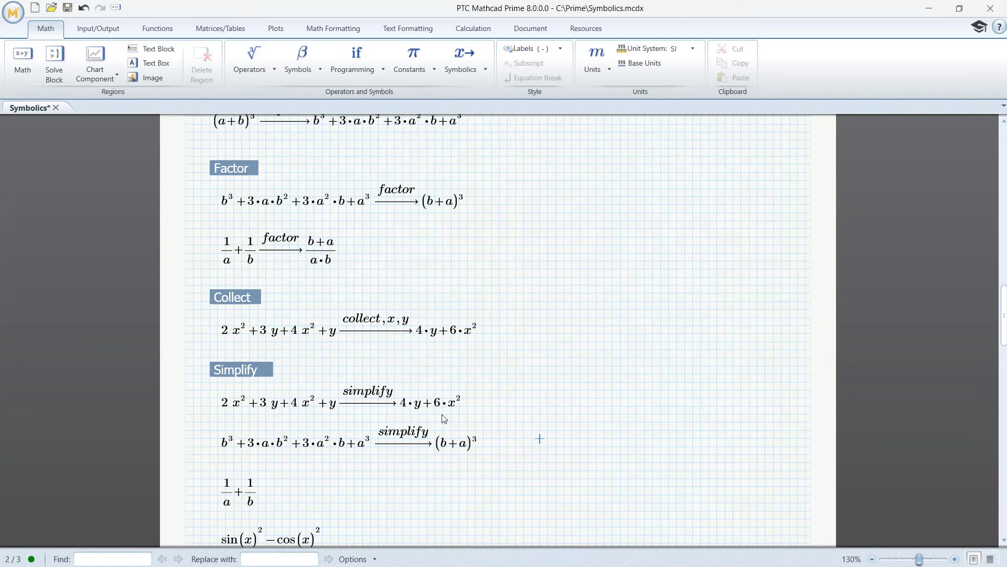
mouse_move(470, 457)
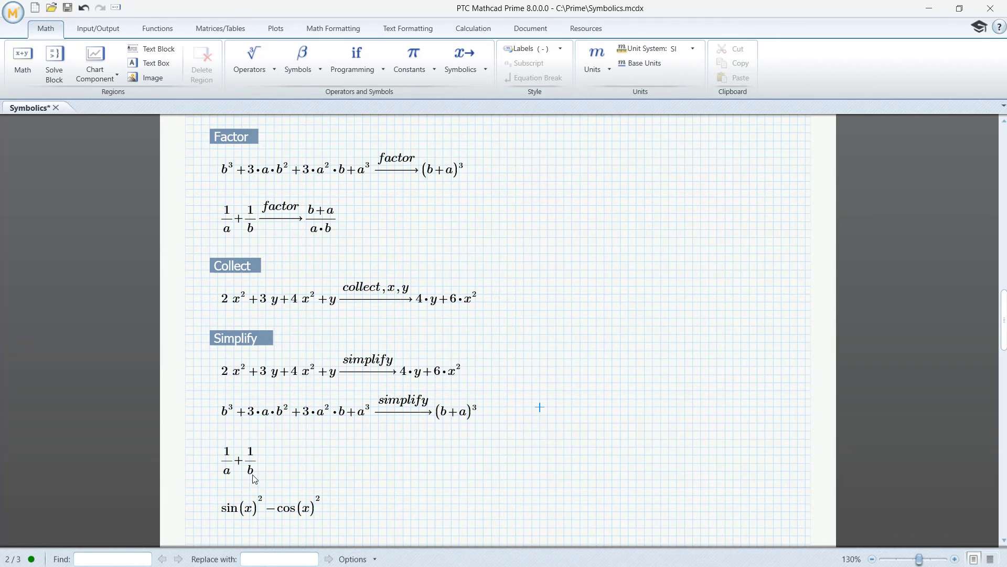
click(250, 460)
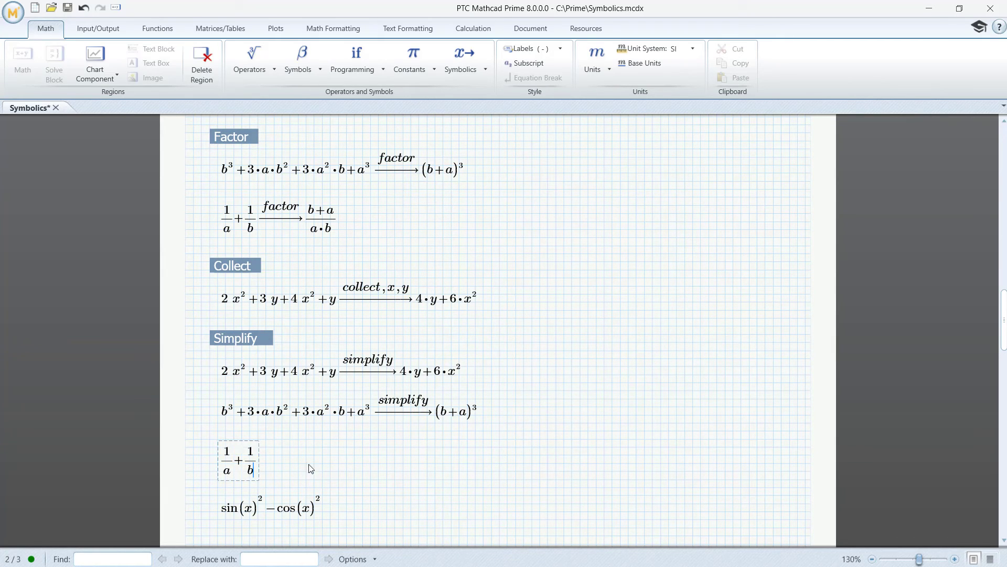
click(460, 57)
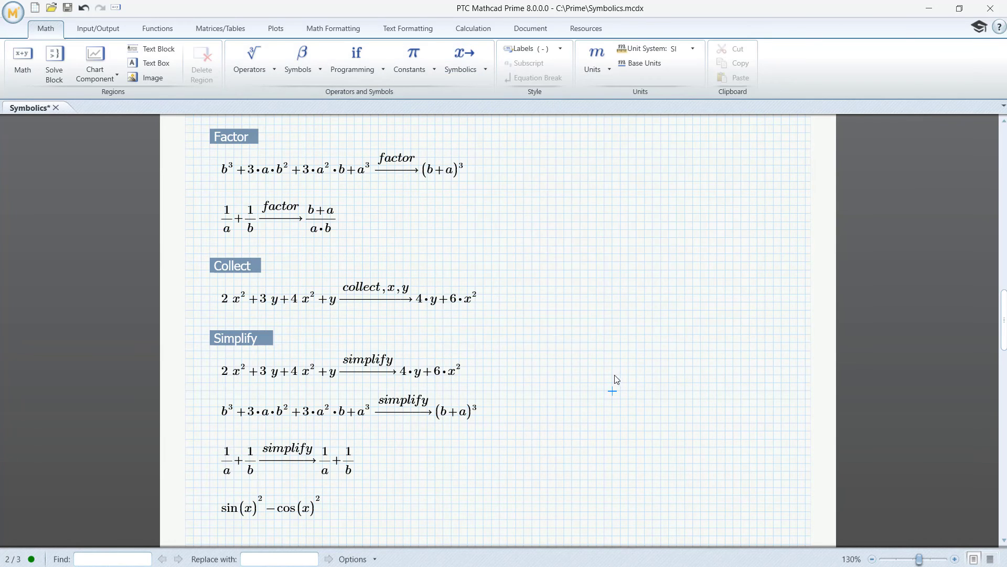
mouse_move(353, 230)
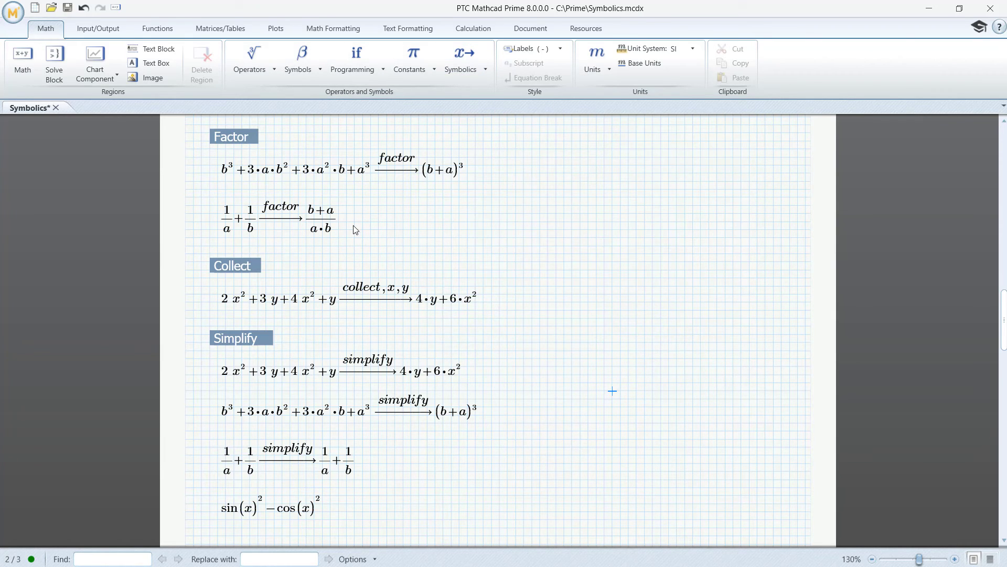
mouse_move(334, 201)
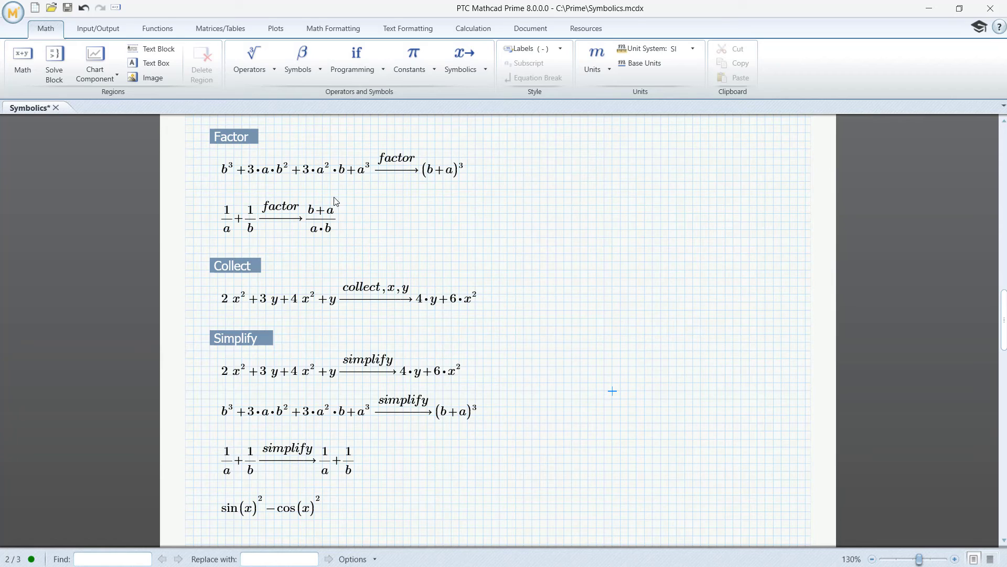
mouse_move(324, 236)
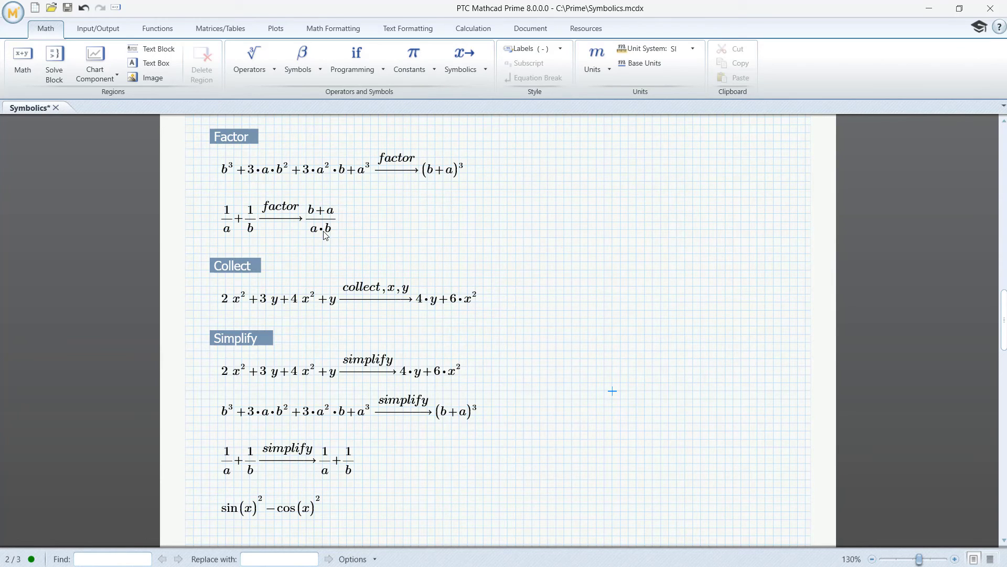
mouse_move(243, 239)
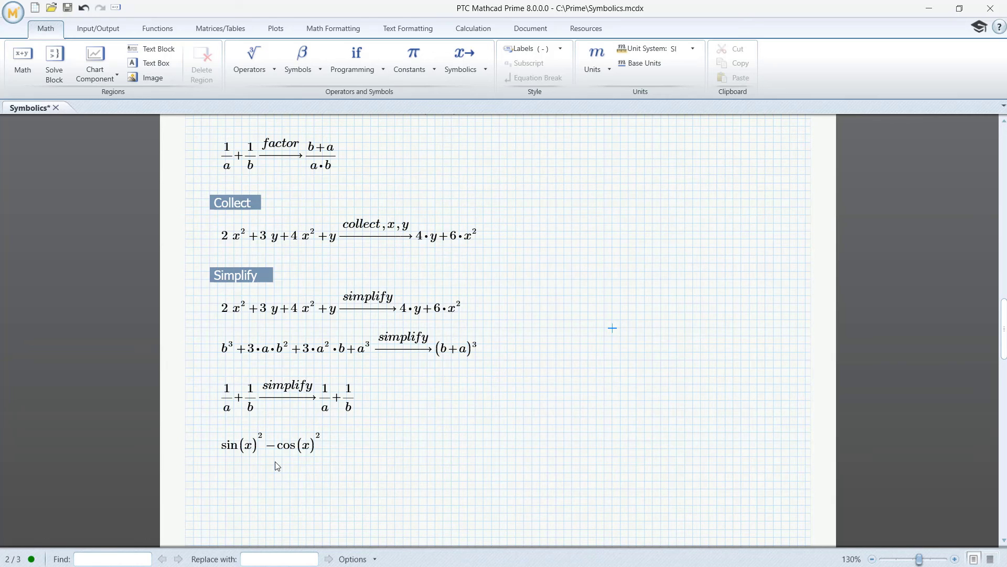
mouse_move(327, 453)
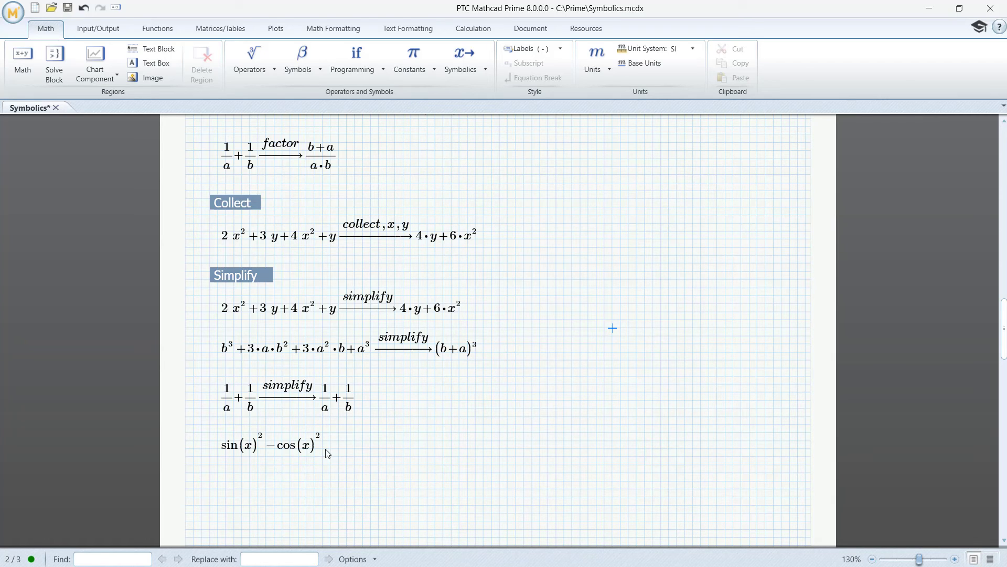
Simplify sin(x)² − cos(x)² to −cos(2·x).
click(290, 444)
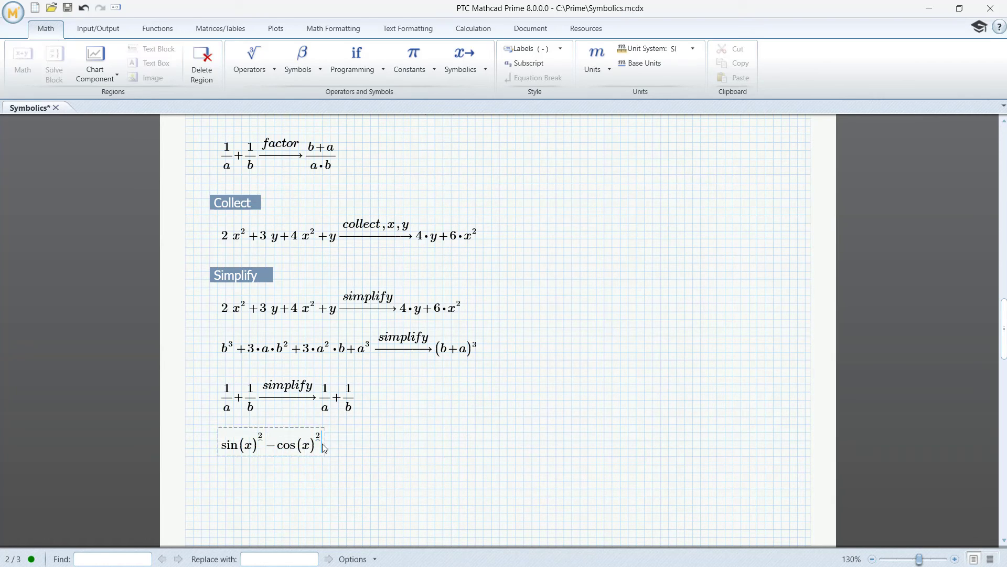
click(459, 58)
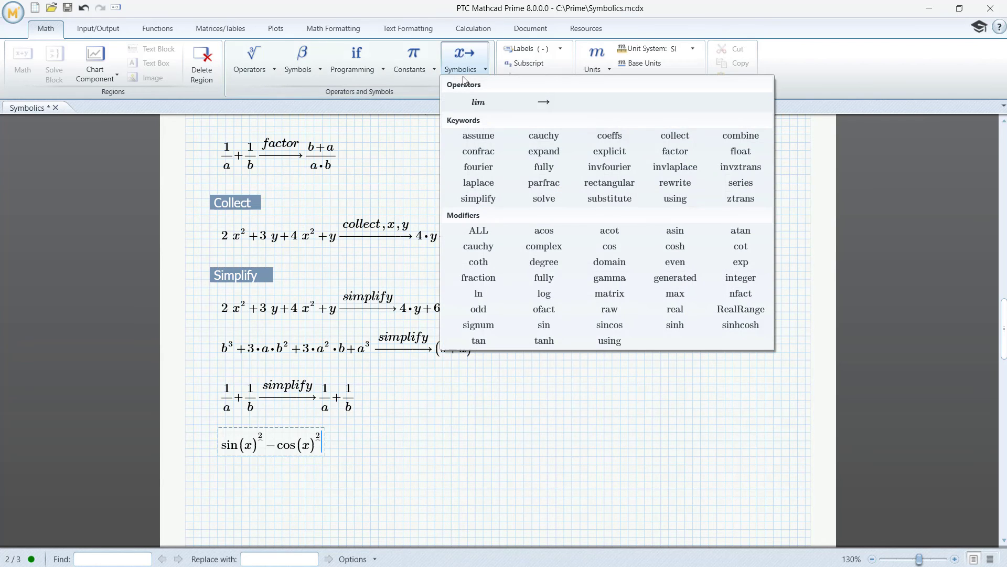
click(479, 199)
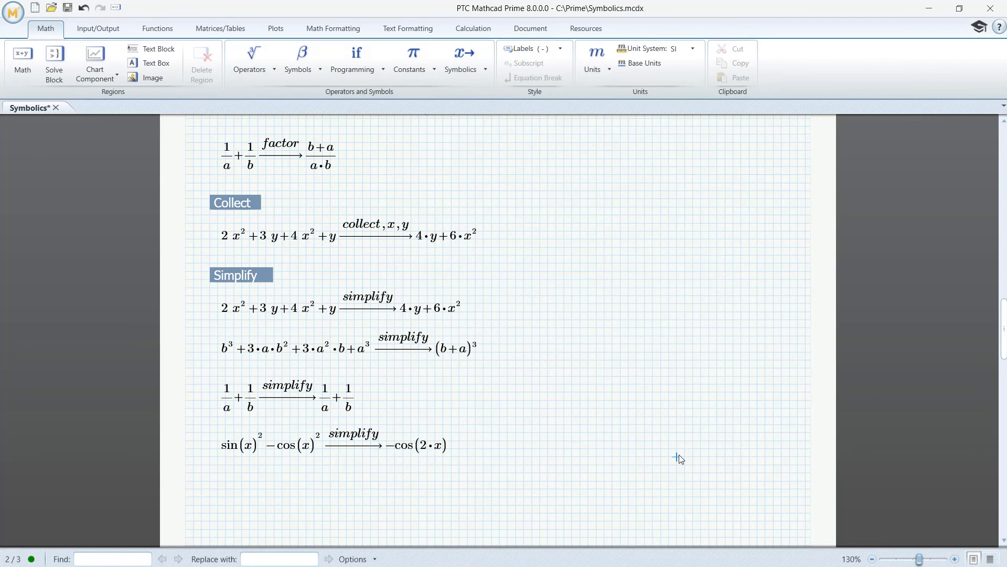
mouse_move(676, 458)
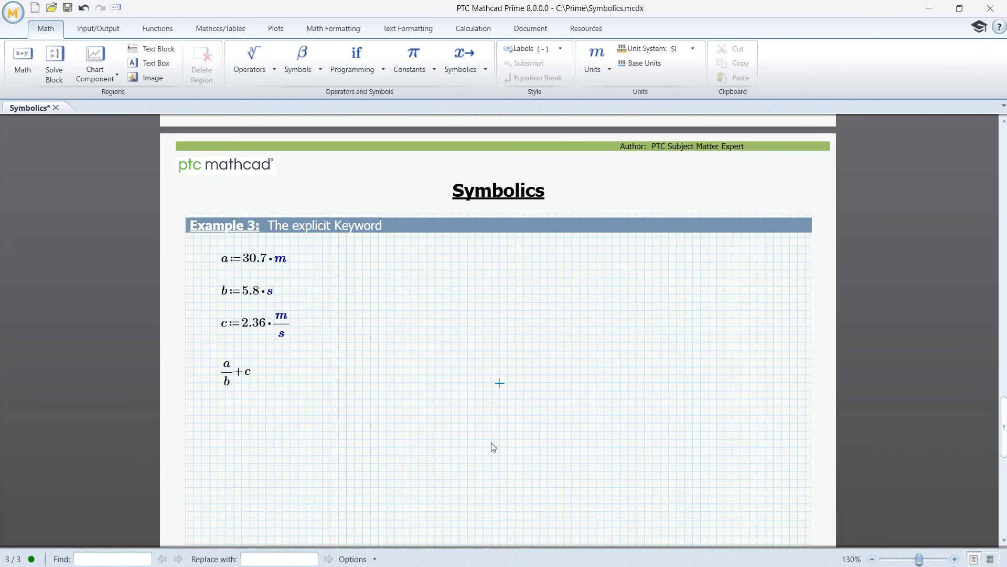
mouse_move(491, 442)
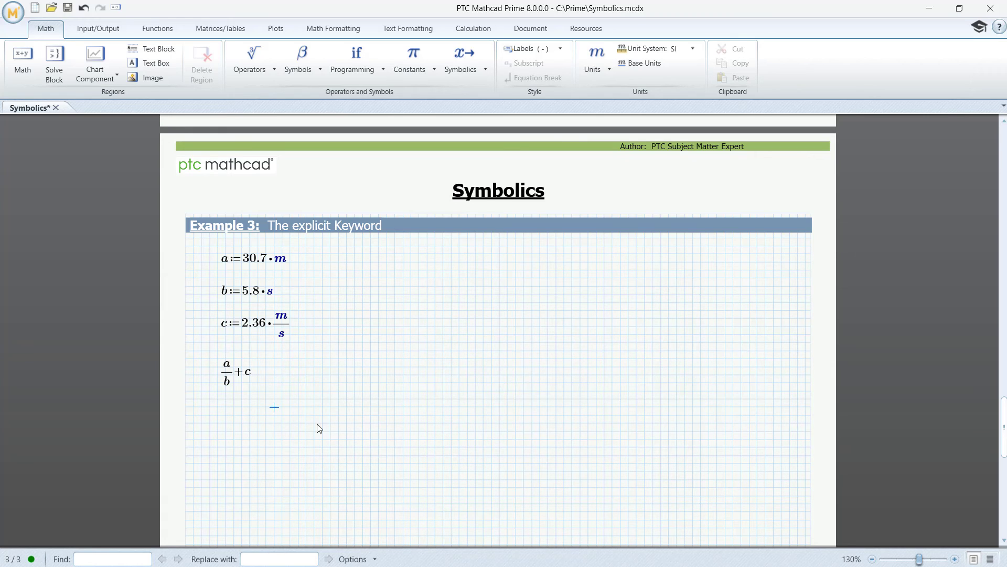
mouse_move(253, 379)
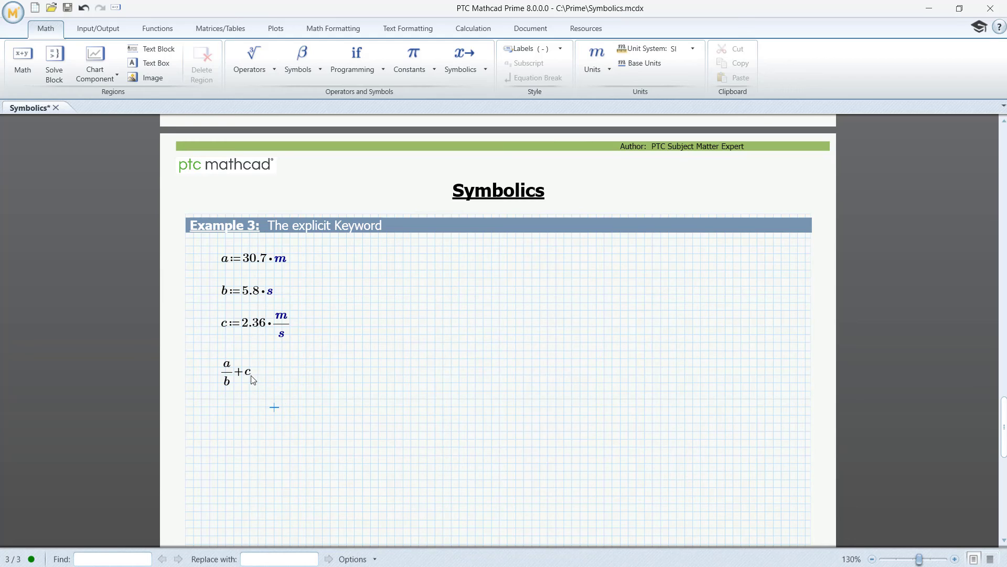
Symbolically evaluate a/b + c in Example 3, giving 7.653103448275862069·m/s.
click(234, 372)
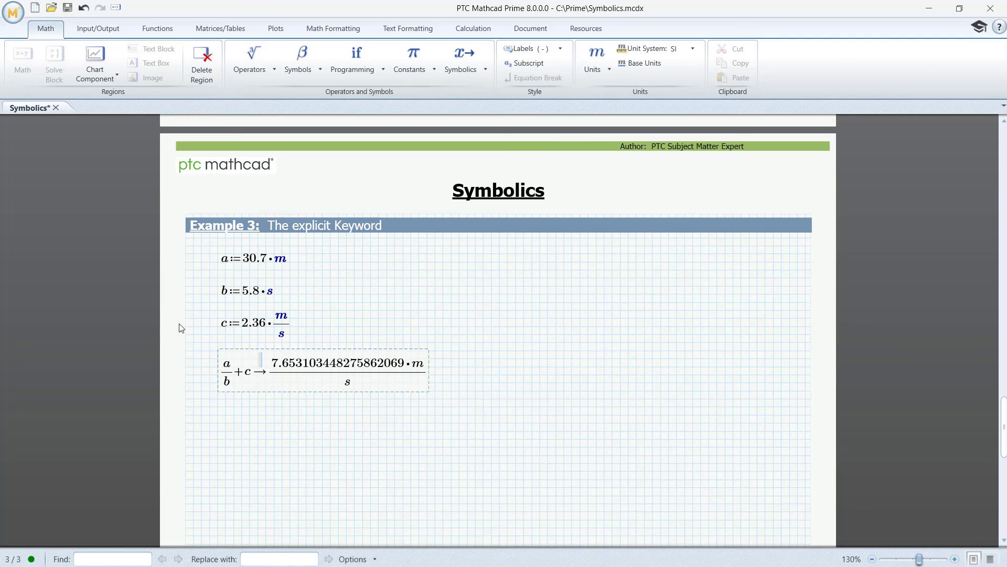
mouse_move(473, 28)
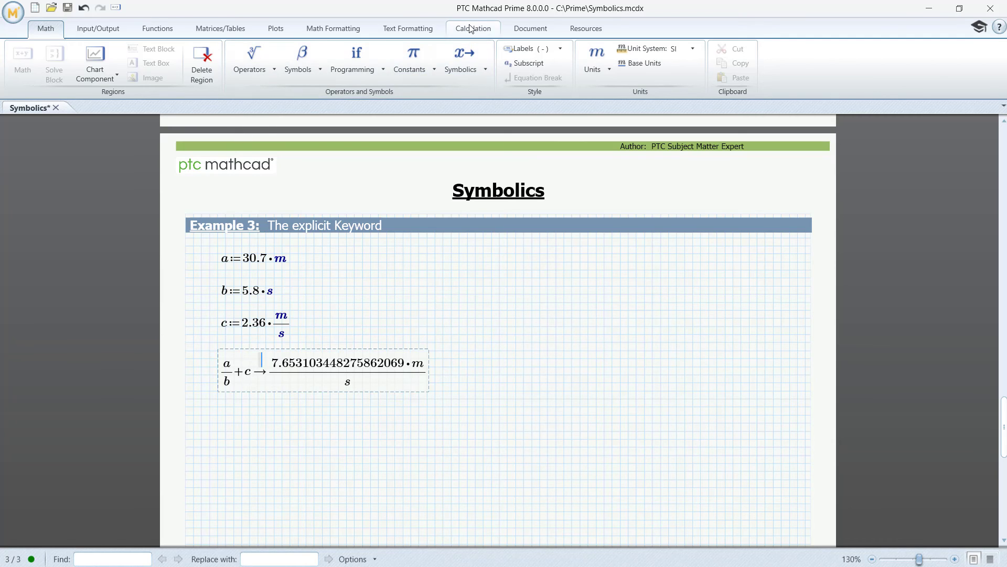
Enable Units/Constants in Symbolics under Calculation Options so m and s count as units.
click(473, 28)
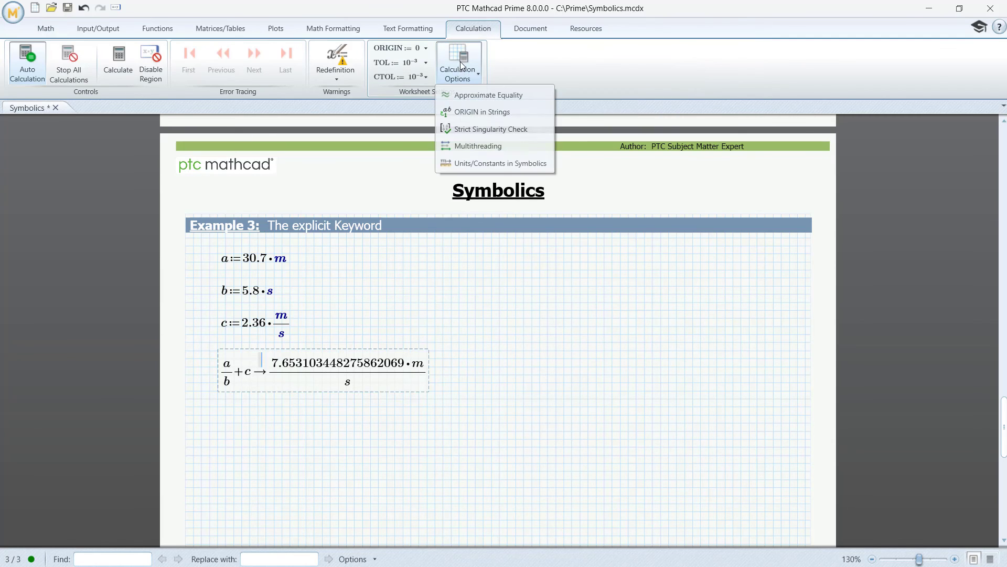
mouse_move(494, 162)
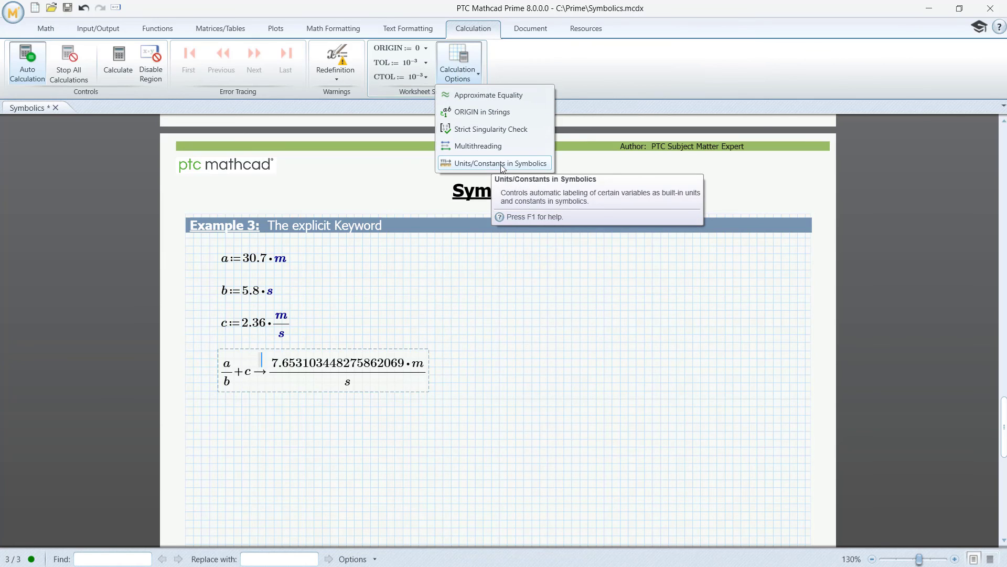
click(493, 163)
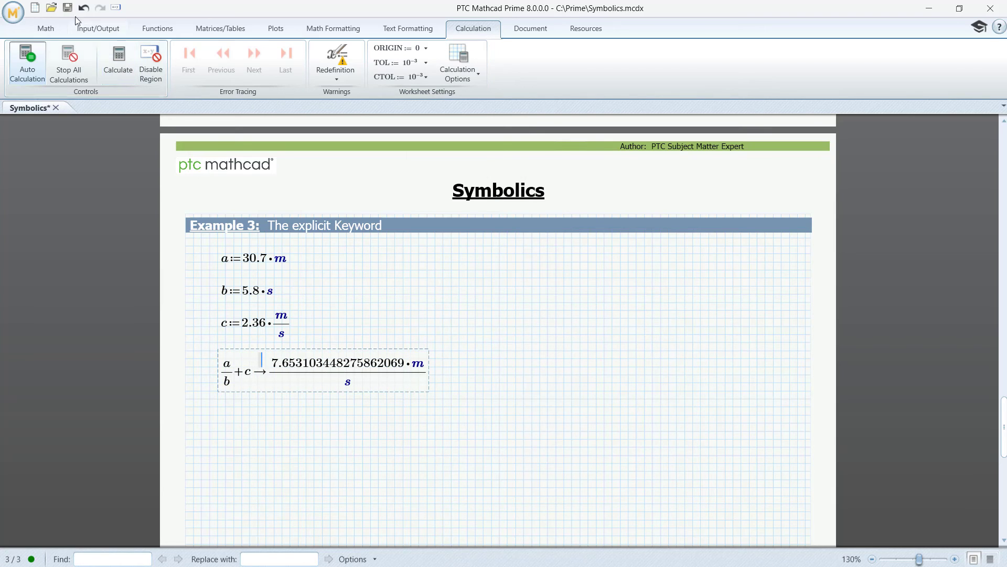
click(45, 28)
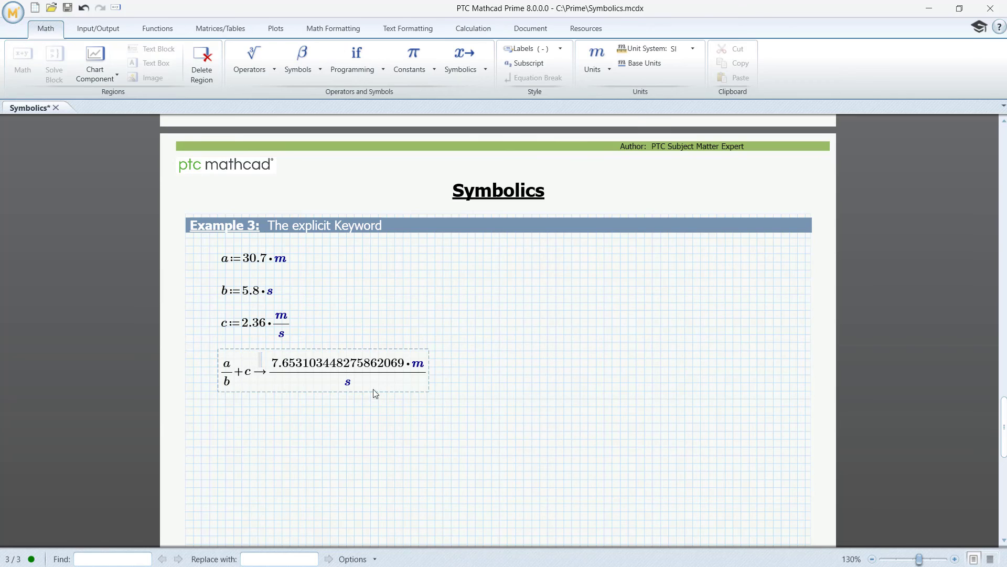
mouse_move(419, 386)
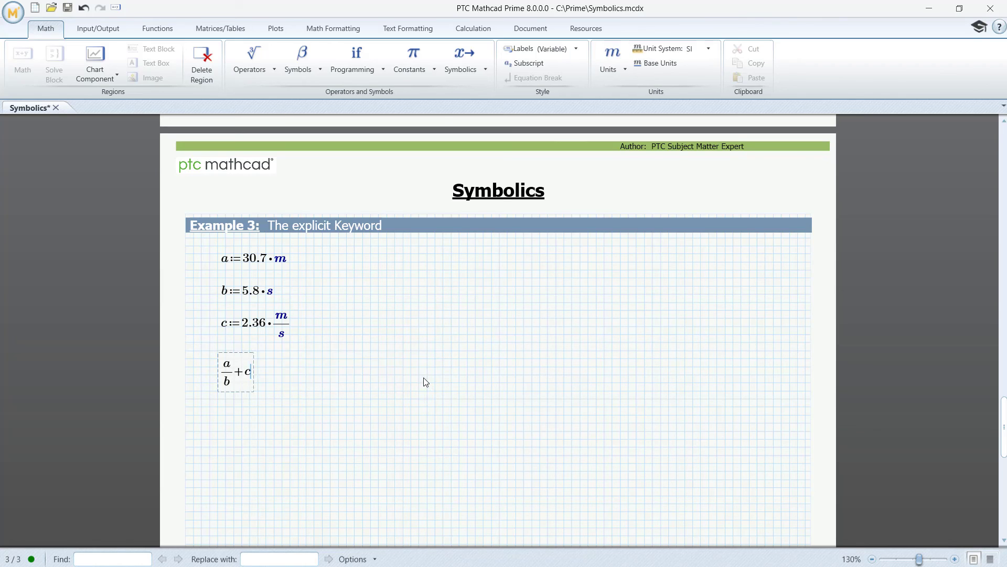
Apply explicit, ALL to a/b + c, showing 30.7·m/(5.8·s) + 2.36·m/s.
click(460, 57)
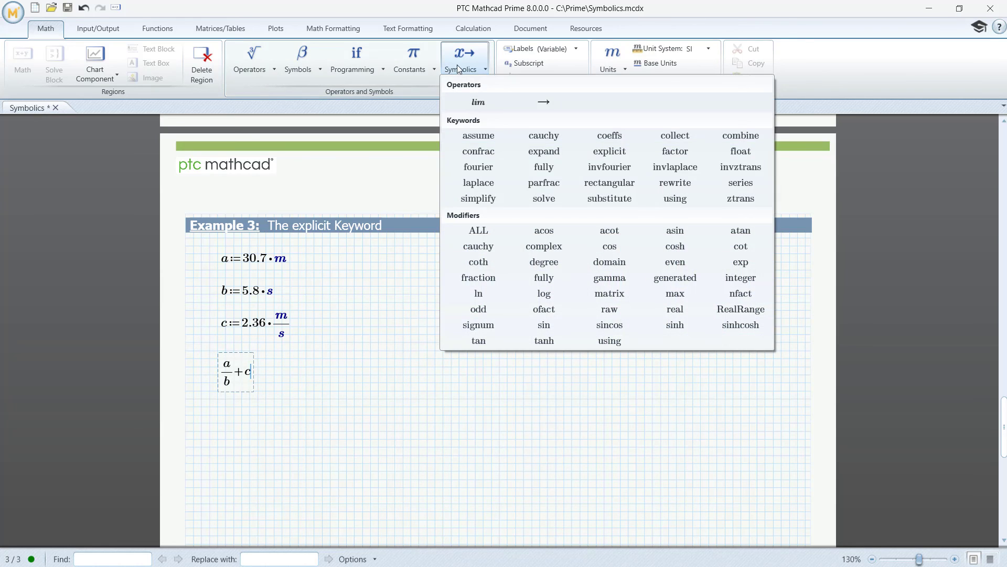
mouse_move(544, 151)
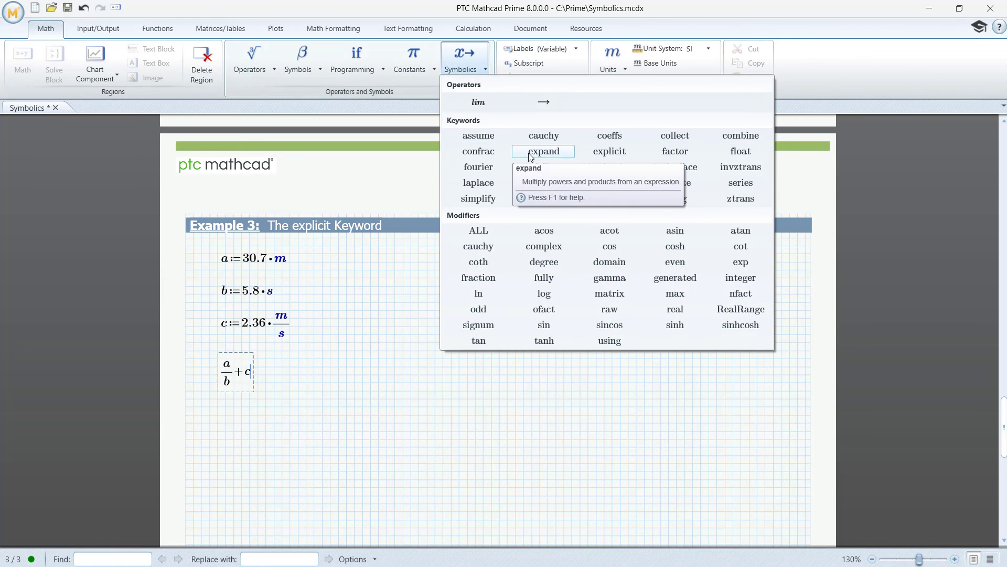
click(609, 151)
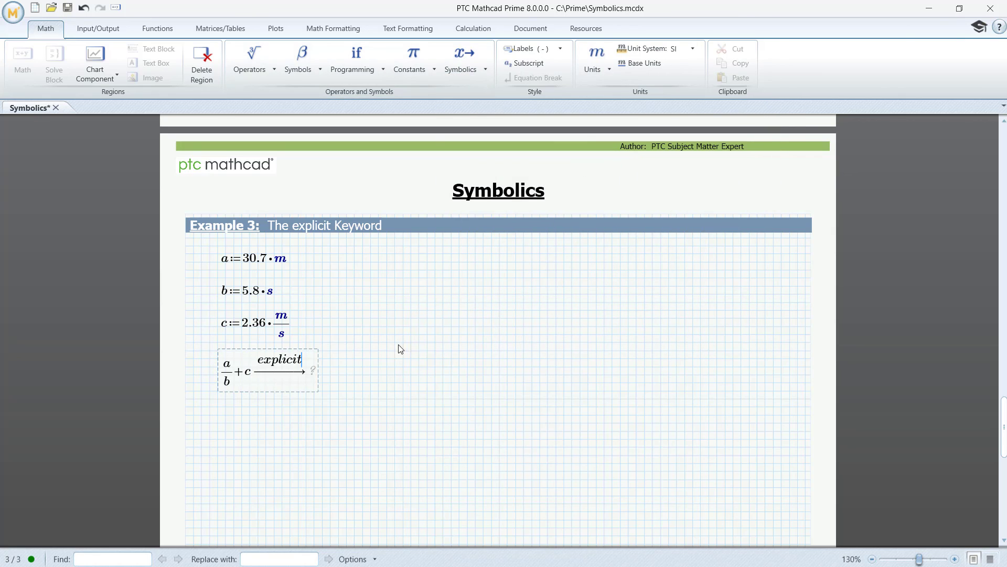
text(,)
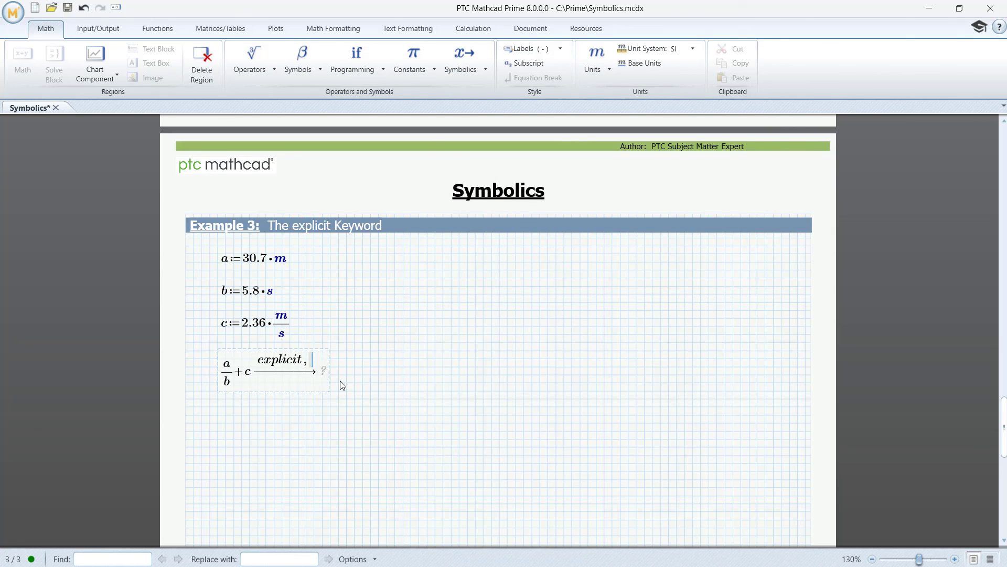
text(A)
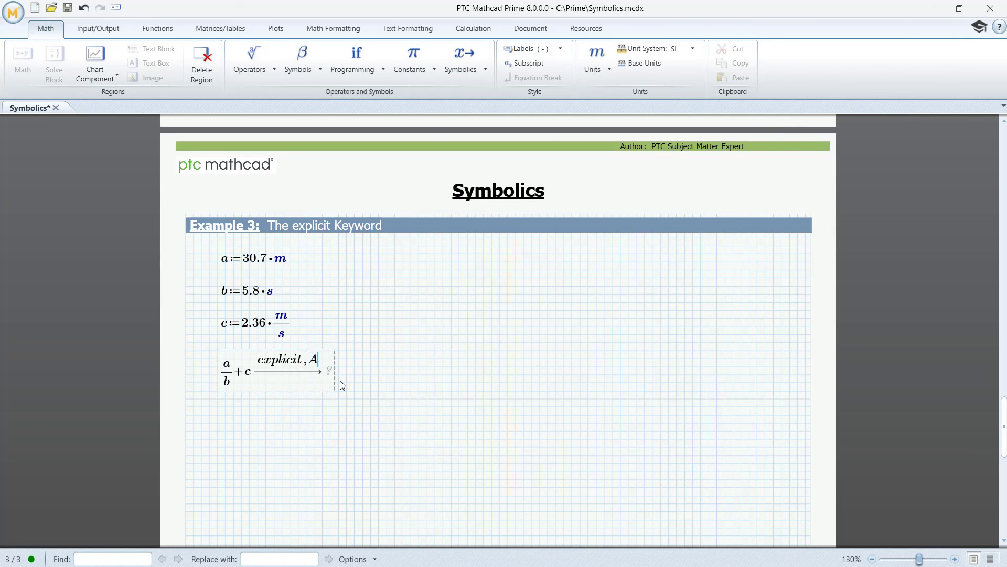
text(LL)
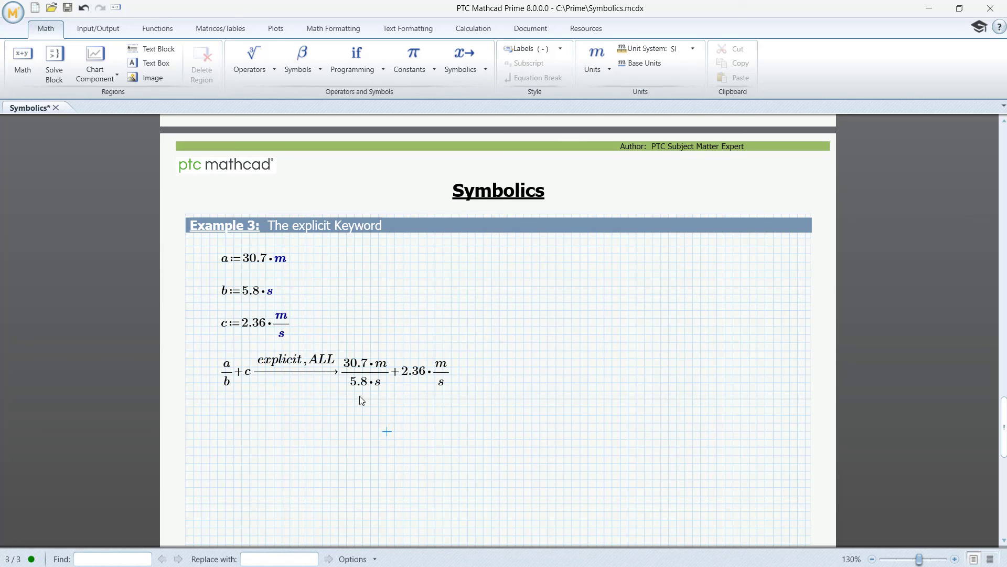
mouse_move(362, 388)
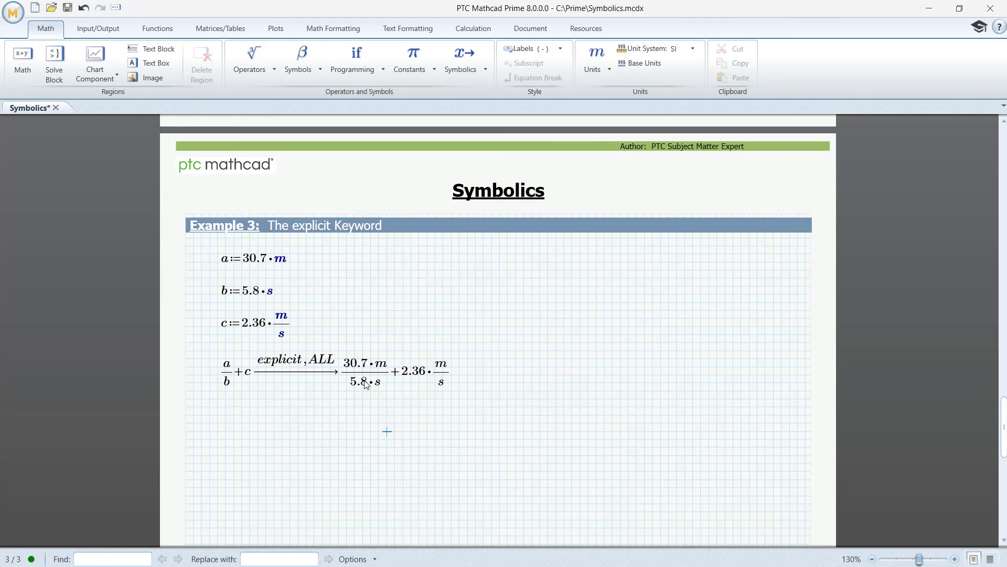
mouse_move(251, 384)
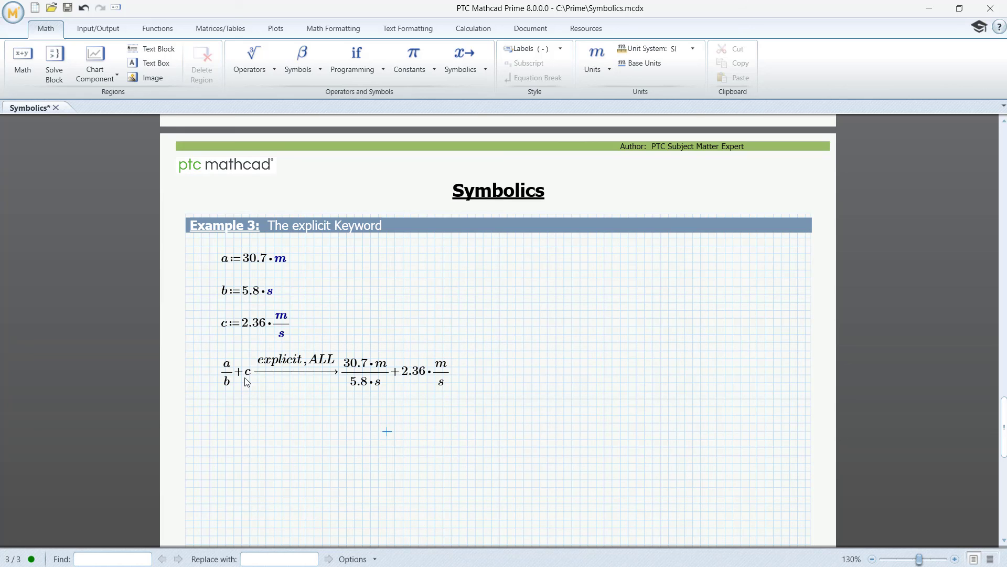
mouse_move(334, 368)
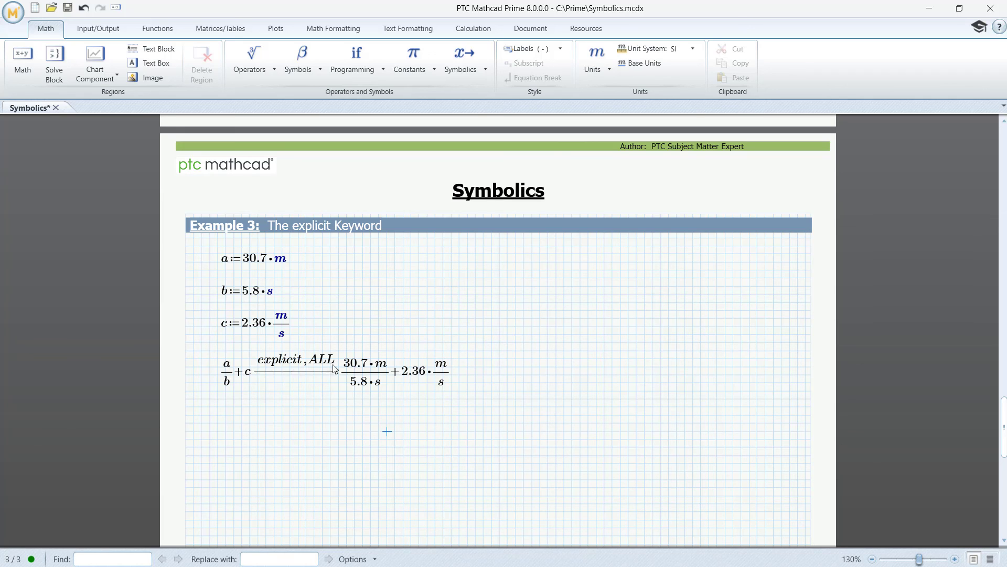